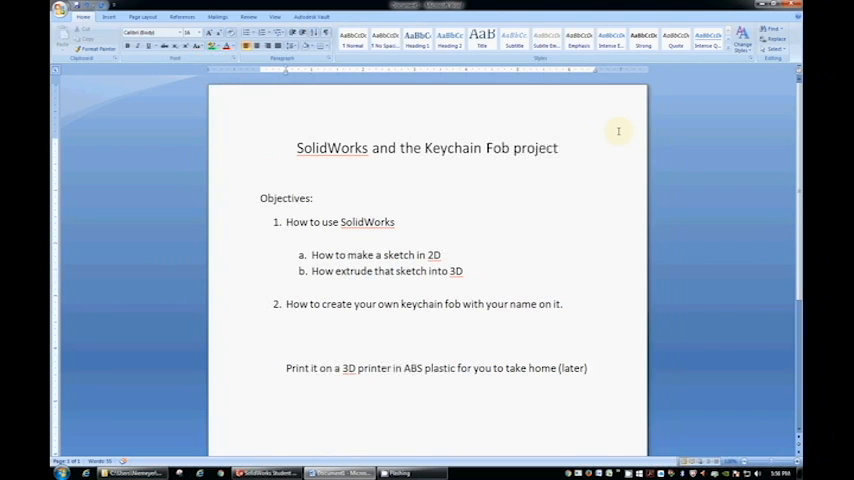
pyautogui.moveTo(370, 208)
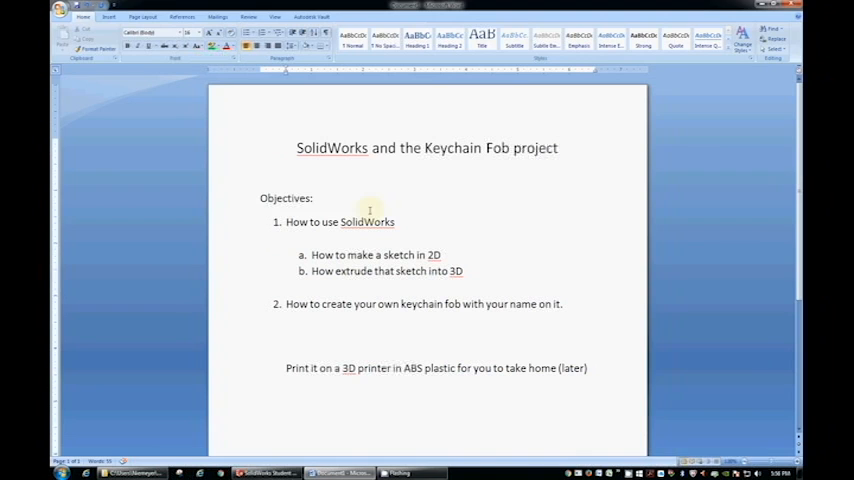
# Step: Review the lab objective lines about the SolidWorks keychain fob and 3D printing
pyautogui.doubleClick(284, 198)
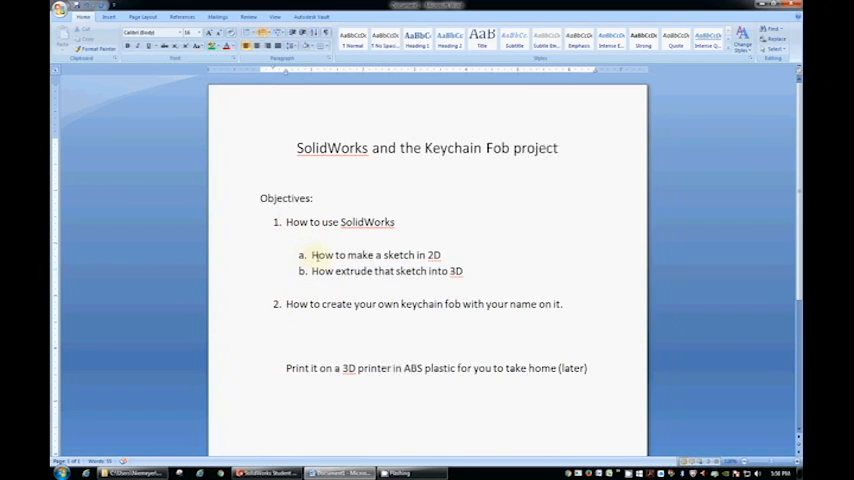
pyautogui.tripleClick(376, 256)
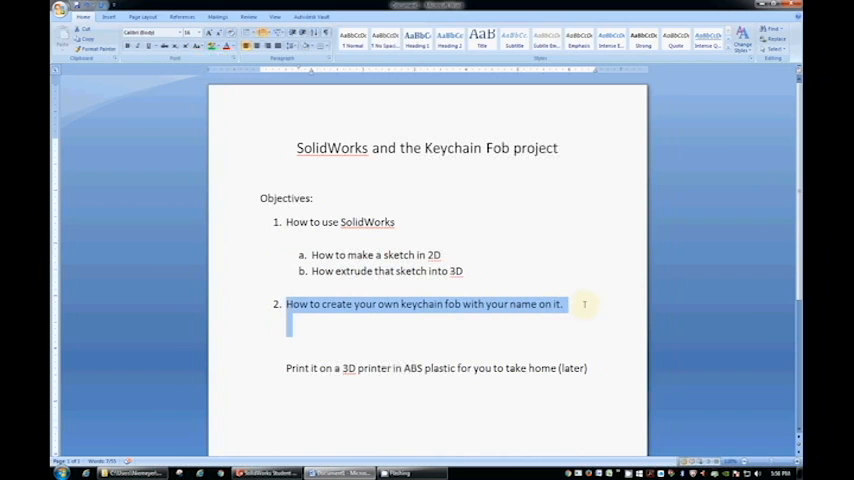
pyautogui.click(498, 274)
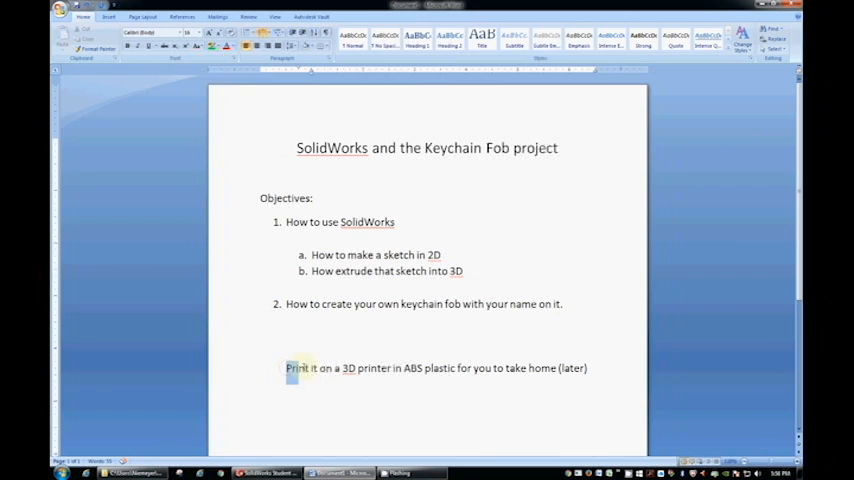
pyautogui.moveTo(286, 368); pyautogui.dragTo(478, 368)
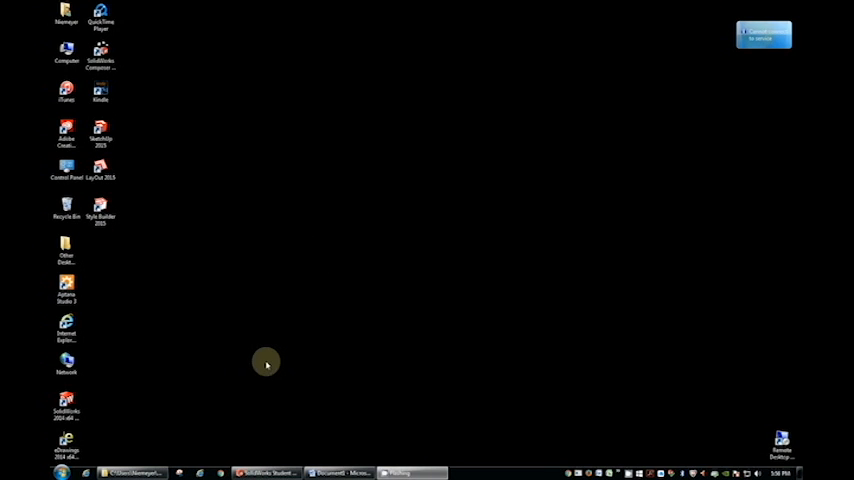
pyautogui.moveTo(106, 372)
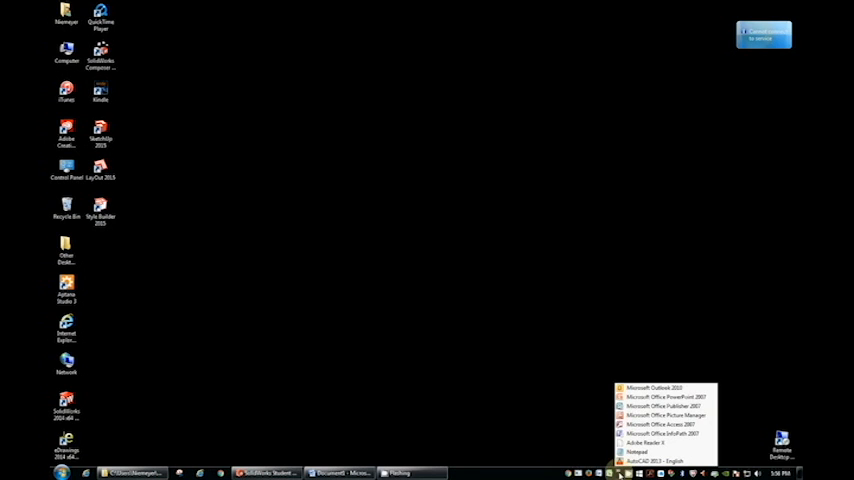
# Step: Launch SolidWorks 2014 from the Start menu's All Programs list
pyautogui.click(184, 394)
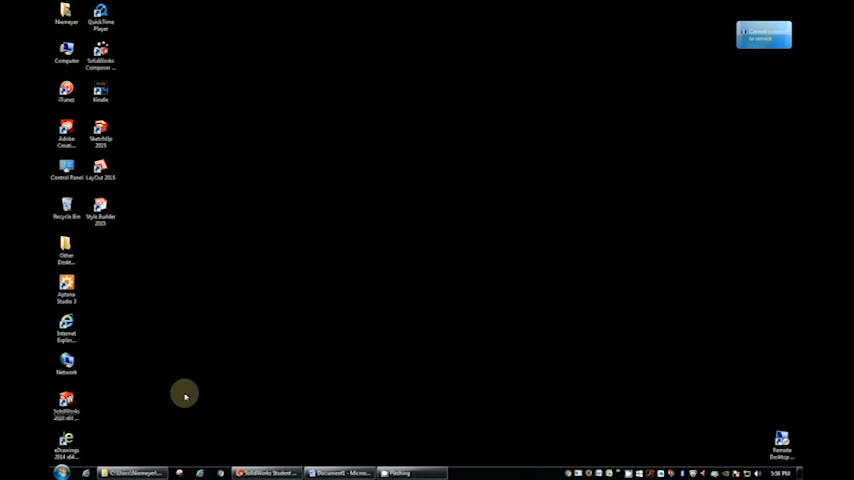
pyautogui.click(62, 472)
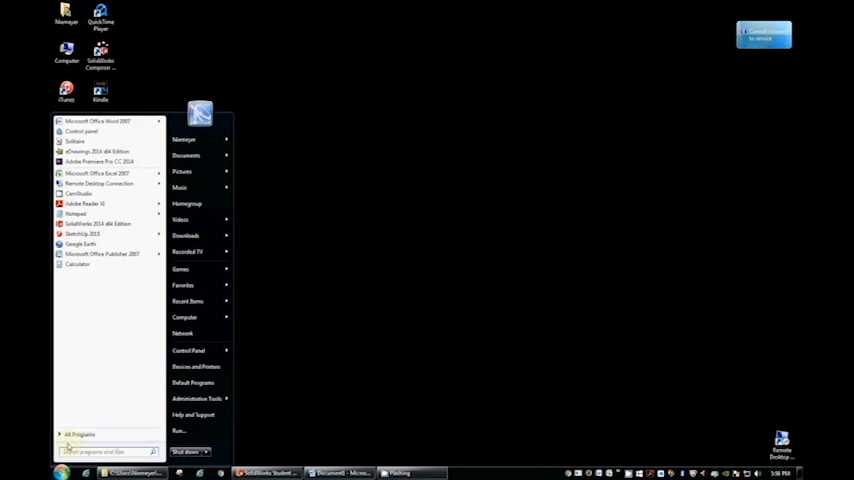
pyautogui.click(80, 434)
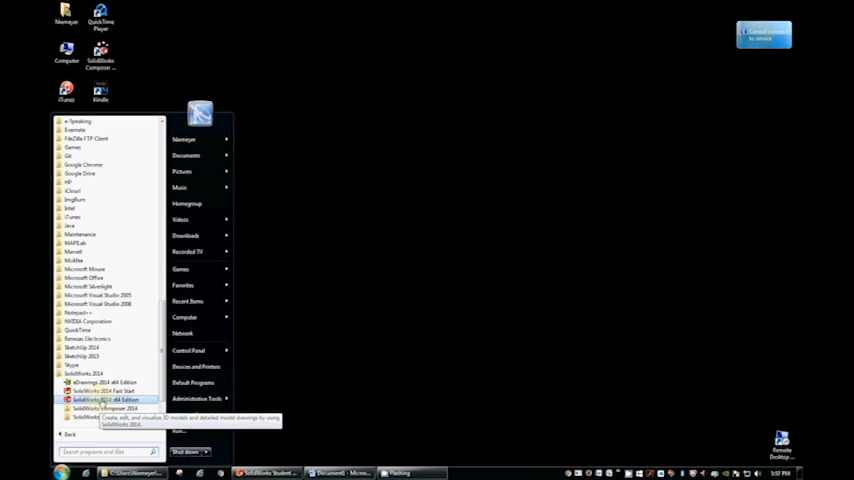
pyautogui.click(104, 400)
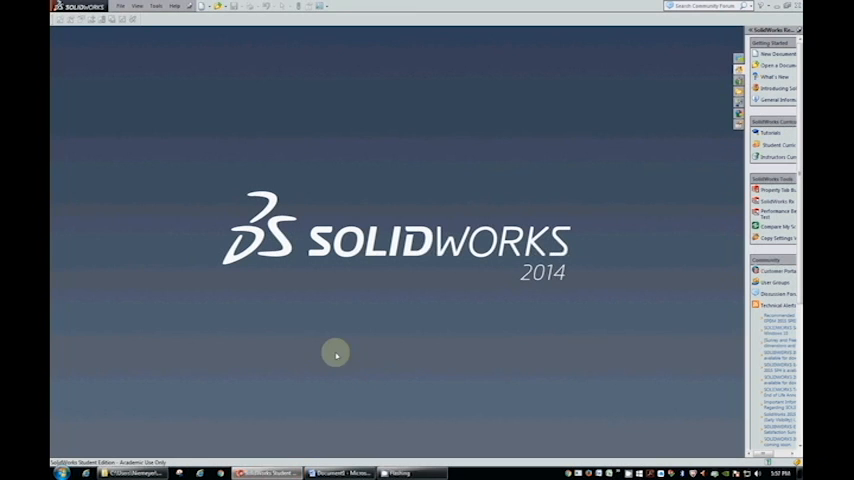
pyautogui.moveTo(164, 64)
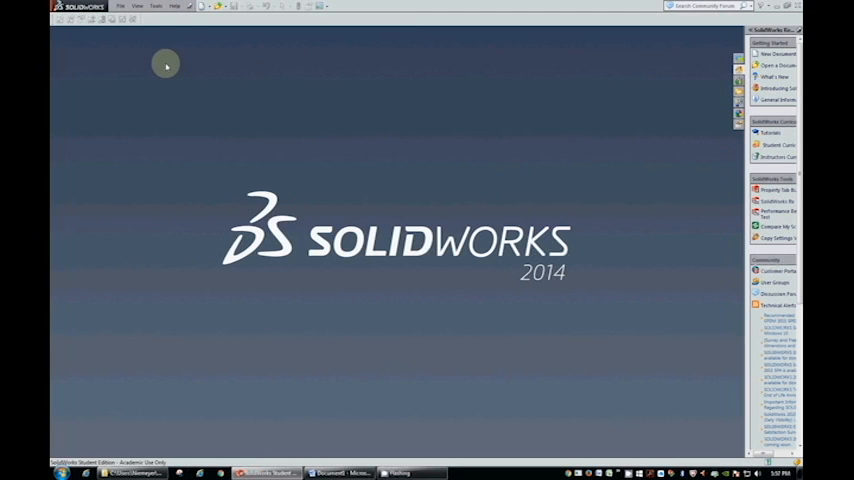
pyautogui.moveTo(156, 62)
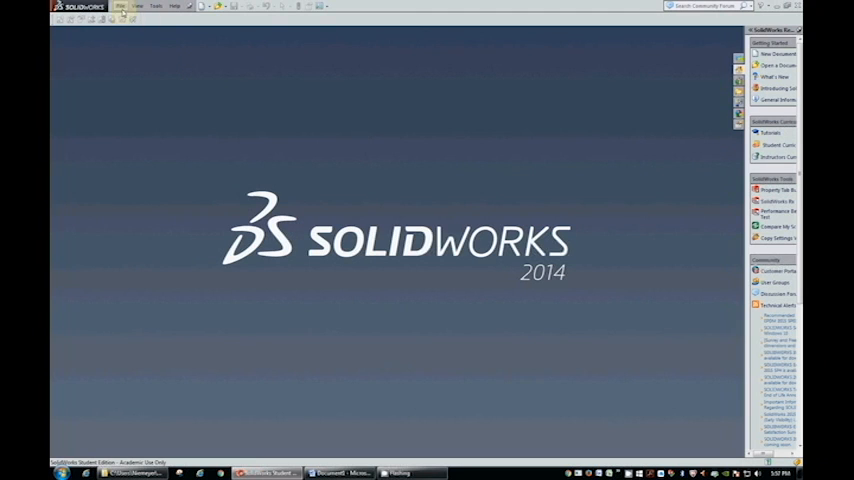
# Step: Create a new document from the Part template via File > New
pyautogui.click(118, 6)
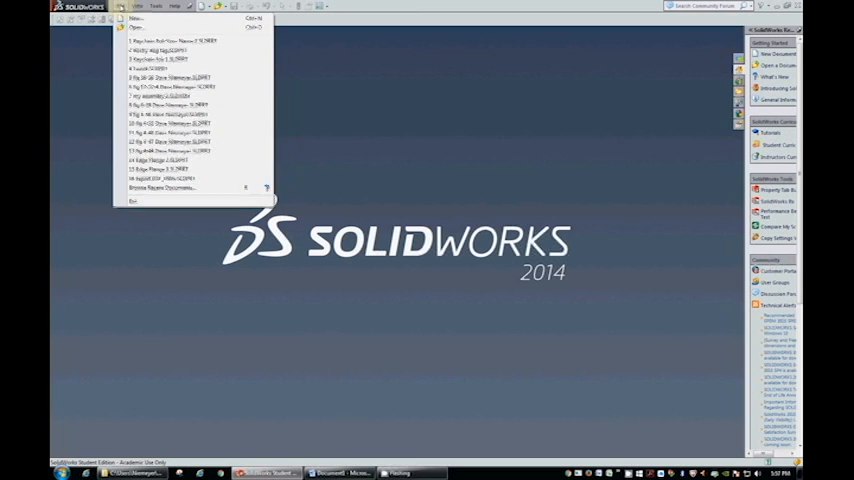
pyautogui.click(136, 18)
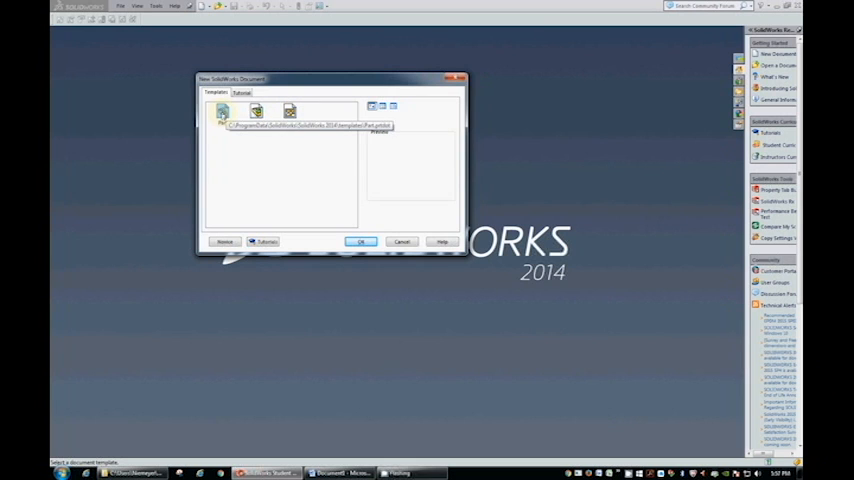
pyautogui.click(360, 242)
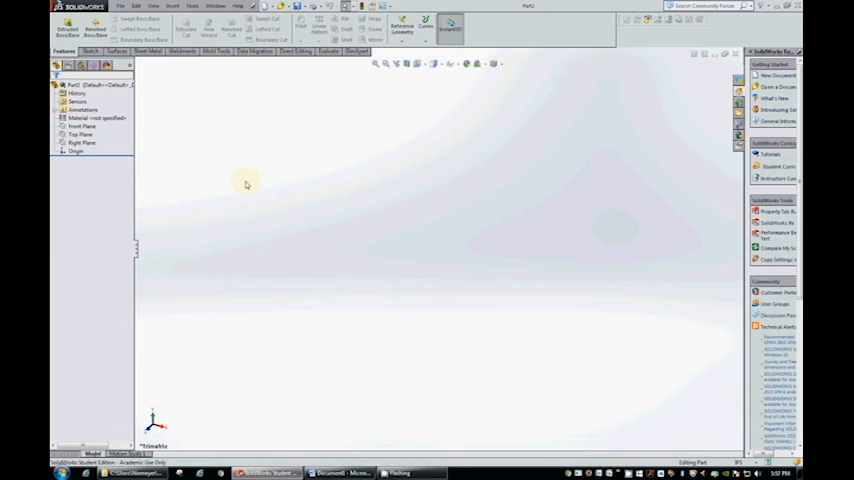
# Step: Pick Front Plane in the FeatureManager tree and bring up its context menu
pyautogui.click(82, 108)
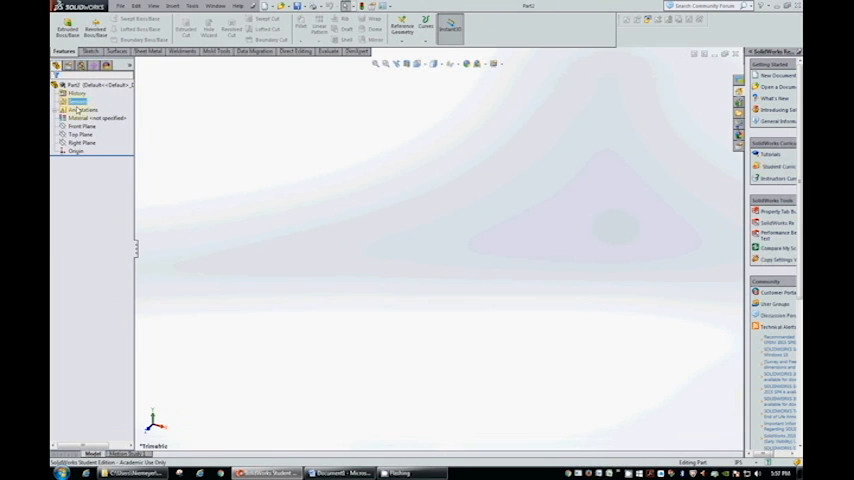
pyautogui.click(82, 132)
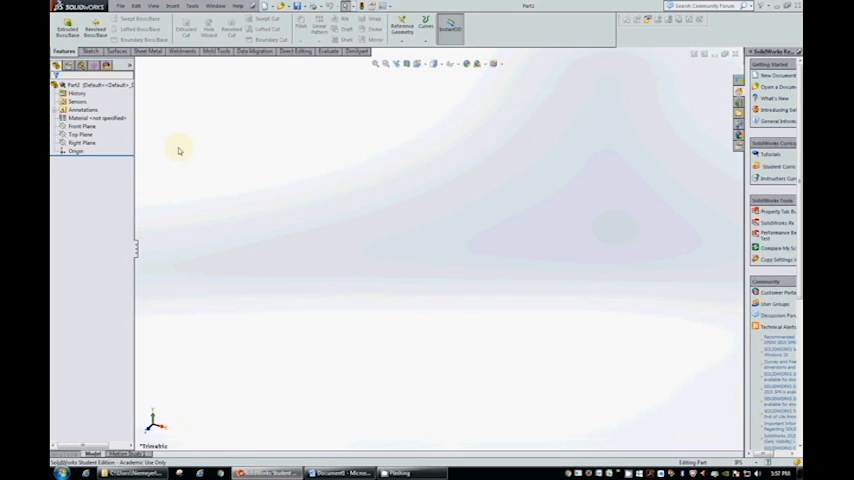
pyautogui.click(80, 134)
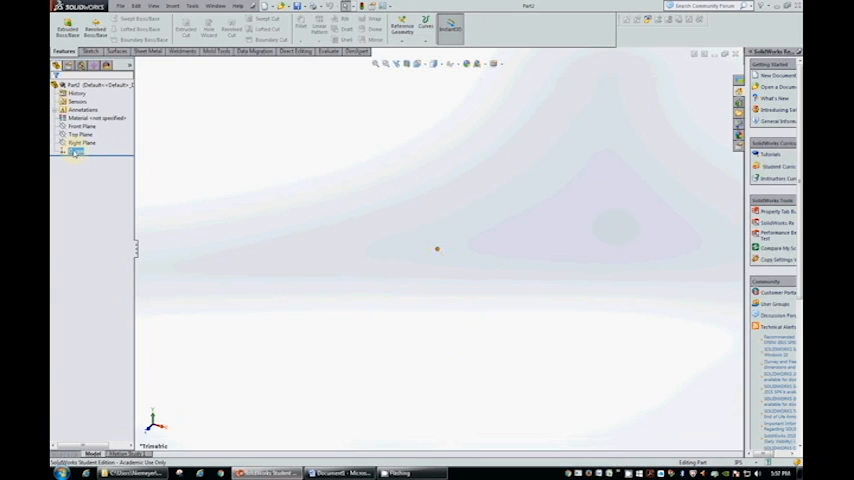
pyautogui.click(82, 134)
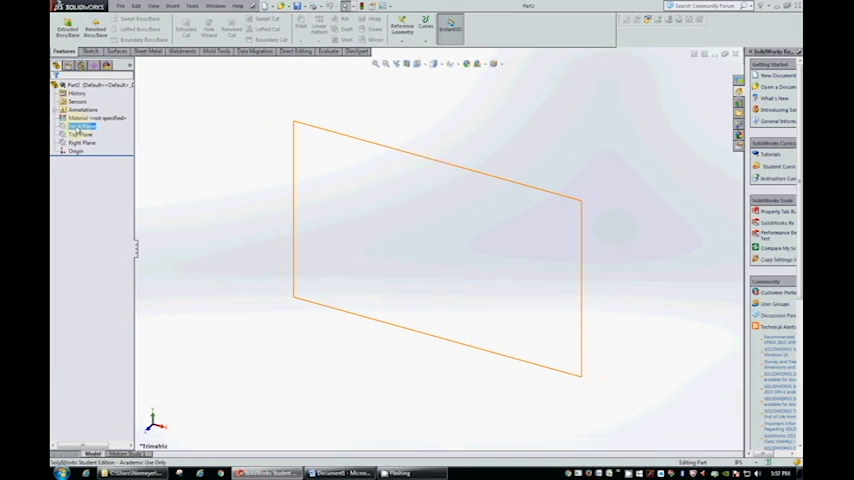
pyautogui.rightClick(82, 128)
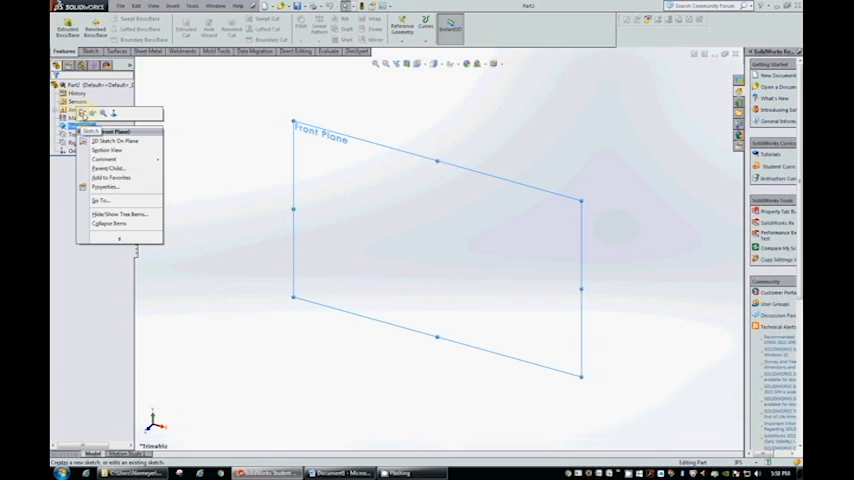
# Step: Start a sketch on the Front Plane and expand the Rectangle tool choices
pyautogui.click(96, 132)
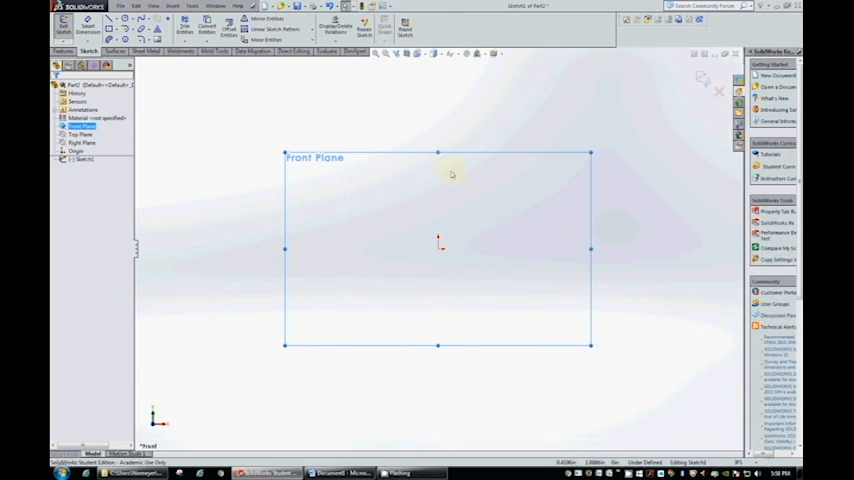
pyautogui.moveTo(162, 92)
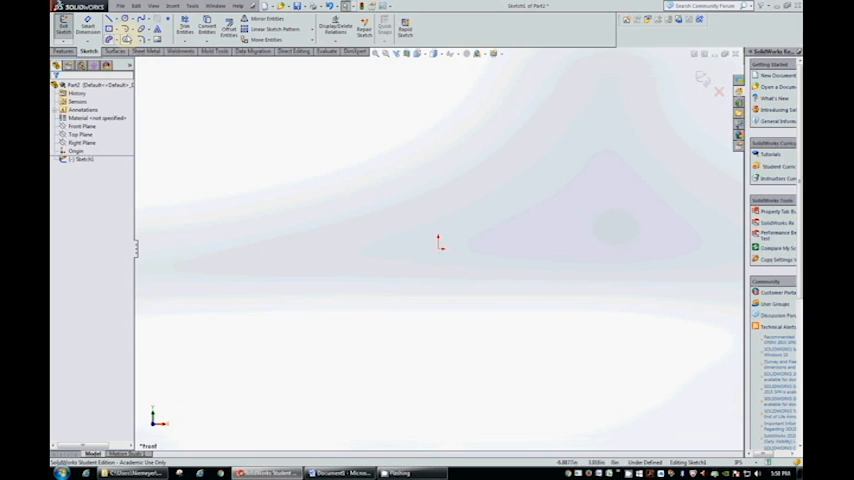
pyautogui.click(144, 20)
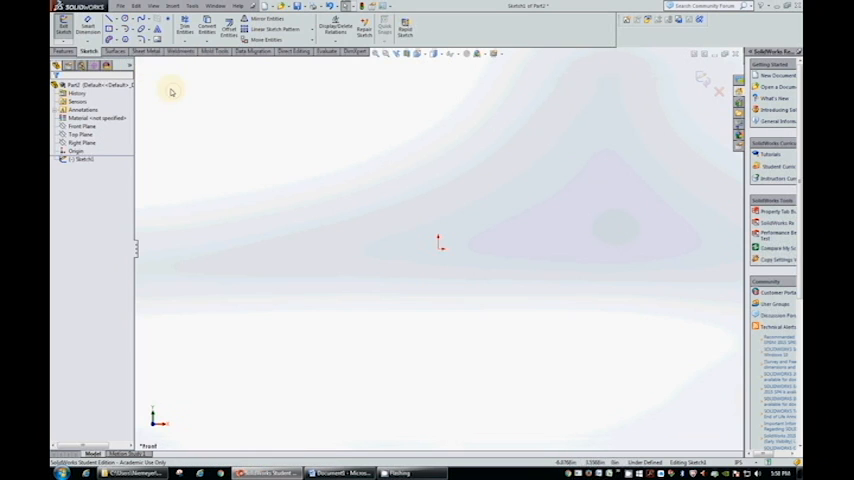
pyautogui.moveTo(124, 40)
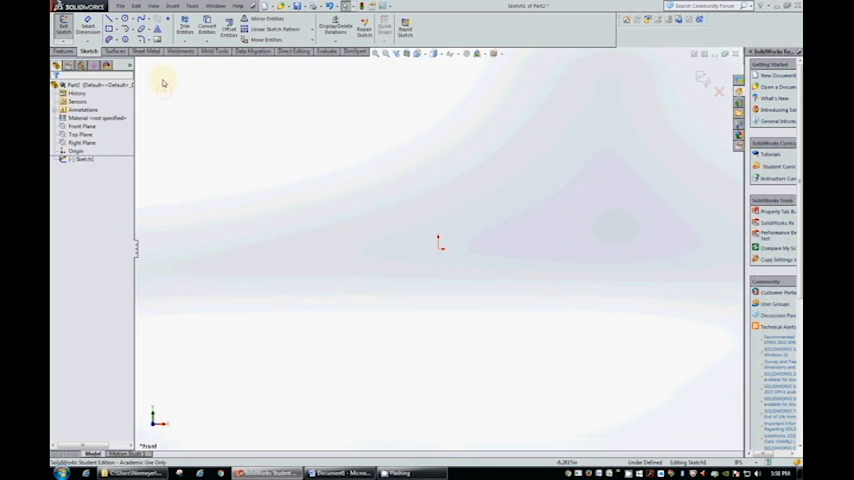
pyautogui.click(172, 76)
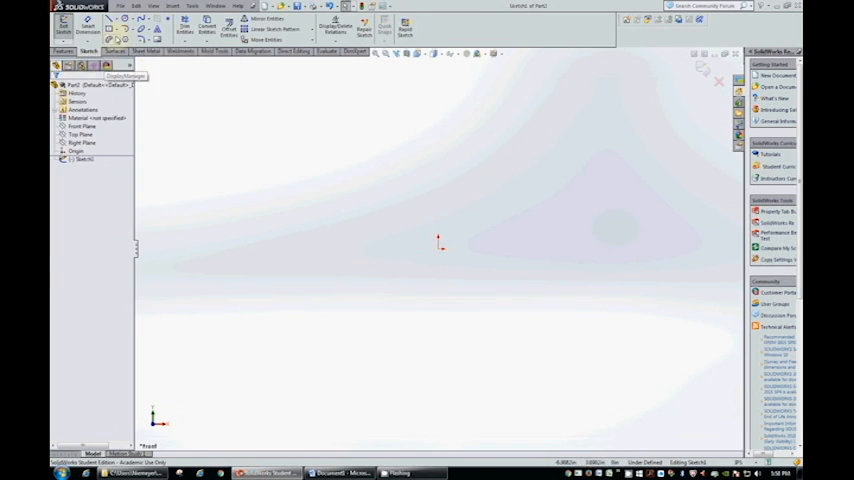
pyautogui.moveTo(158, 38)
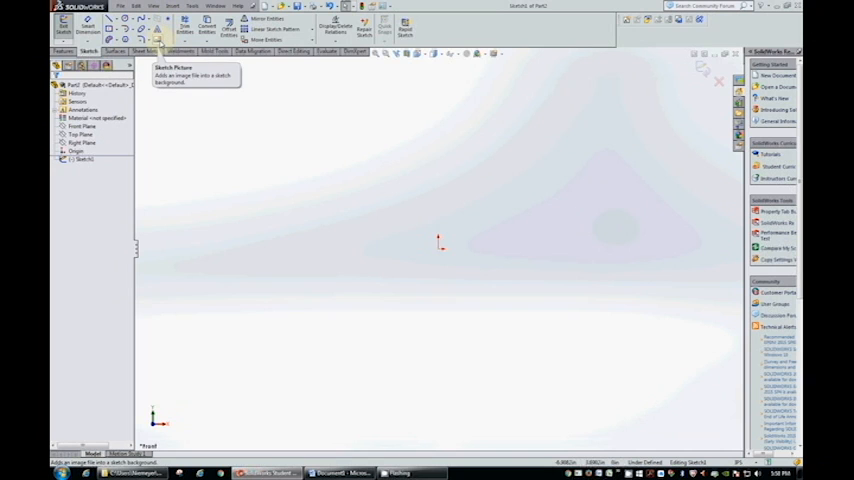
pyautogui.moveTo(172, 92)
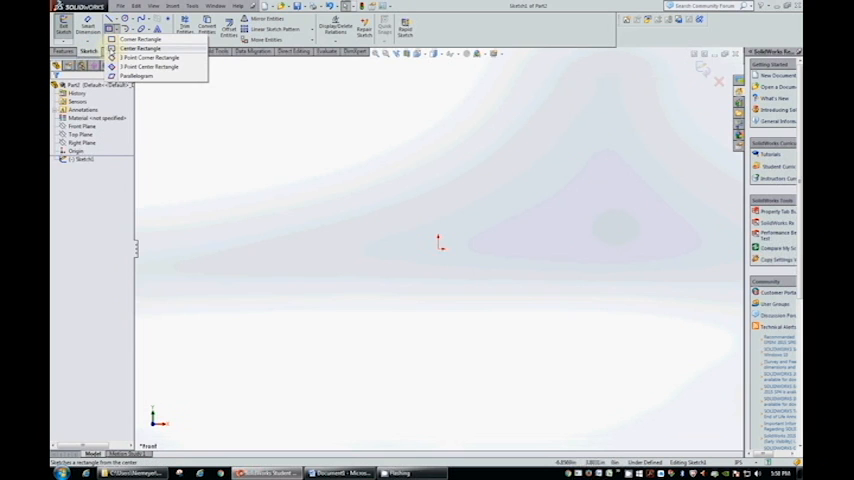
# Step: Draw a Center Rectangle dragged outward from the origin
pyautogui.click(140, 40)
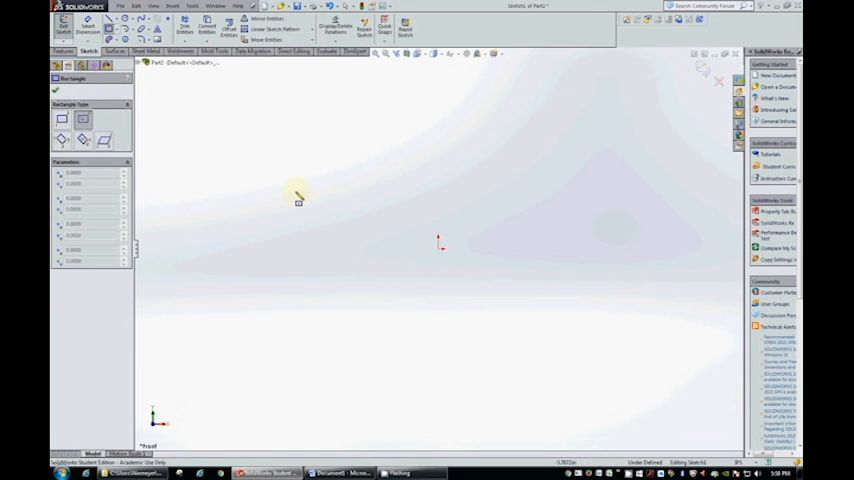
pyautogui.moveTo(410, 256)
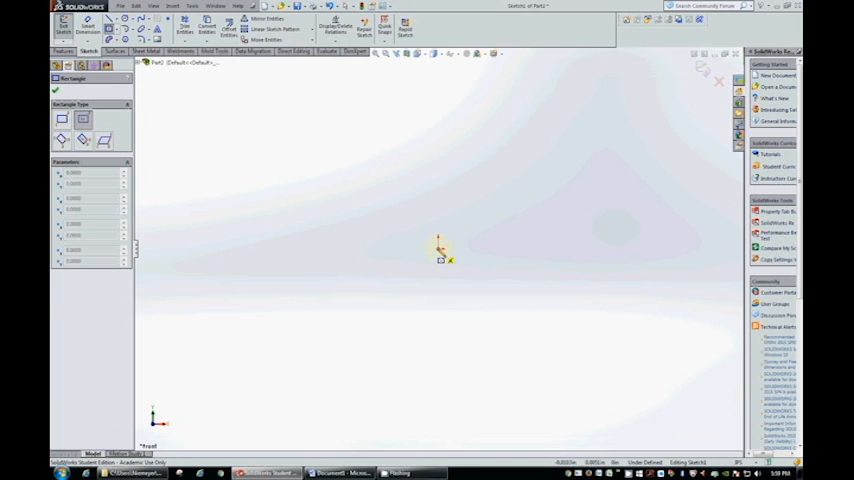
pyautogui.moveTo(440, 246); pyautogui.dragTo(624, 288)
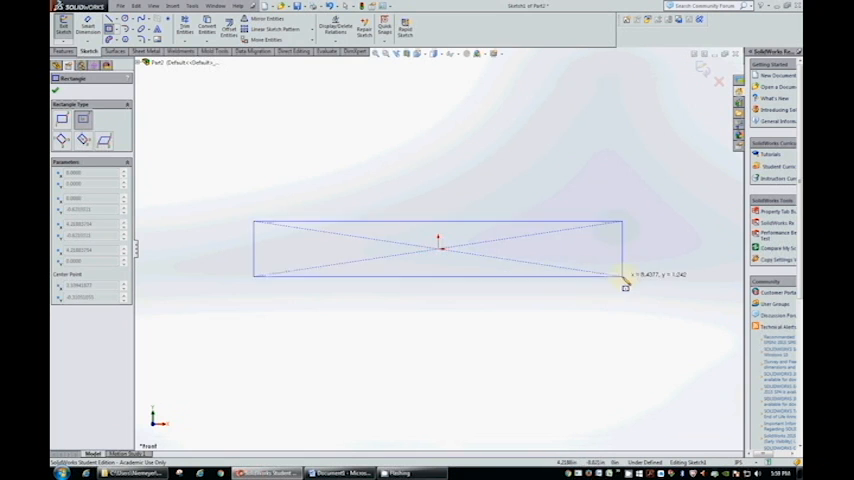
pyautogui.moveTo(624, 284); pyautogui.dragTo(568, 304)
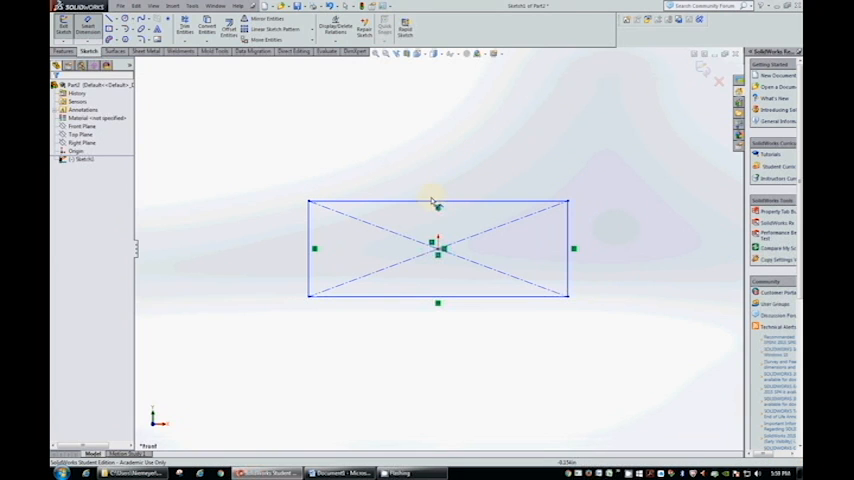
# Step: Smart Dimension the rectangle's top edge to a width of 3.00
pyautogui.click(436, 204)
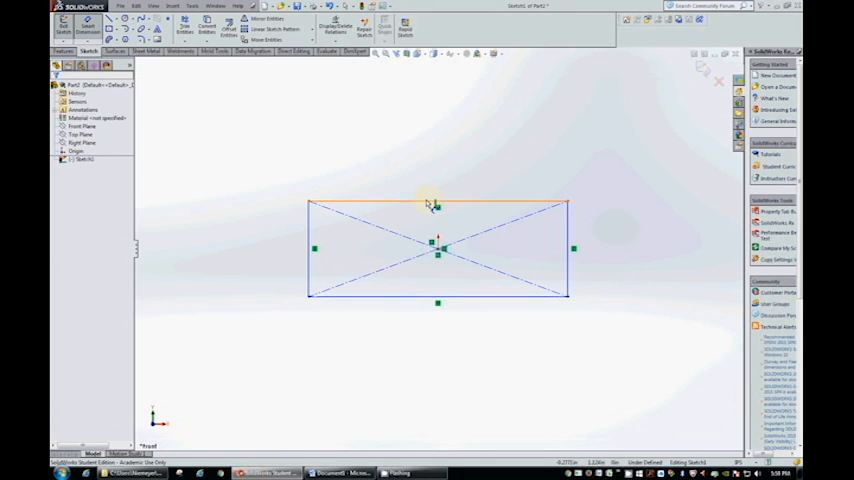
pyautogui.click(436, 204)
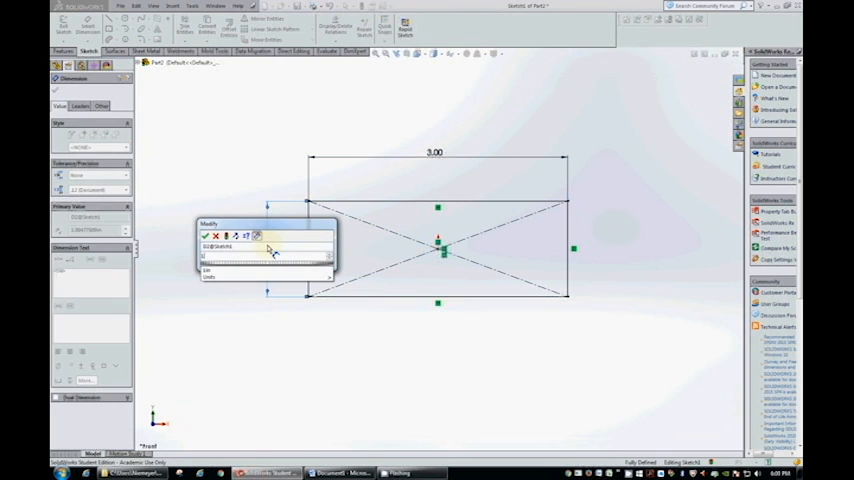
pyautogui.click(206, 236)
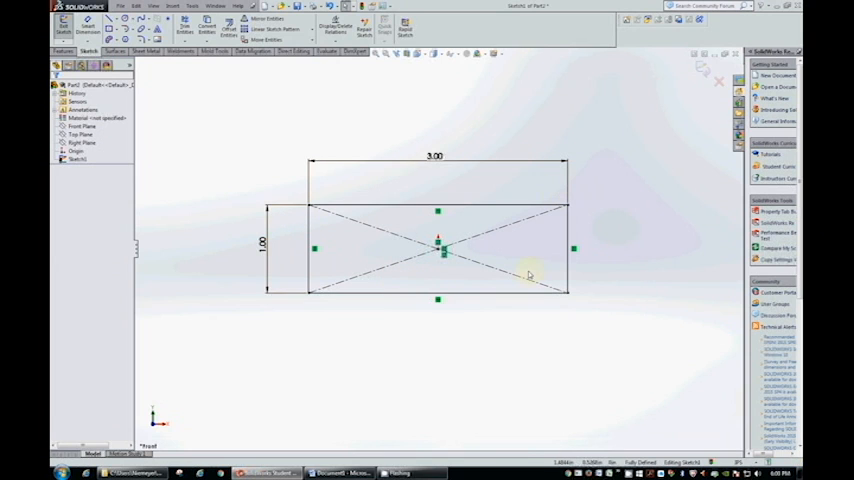
pyautogui.moveTo(704, 112)
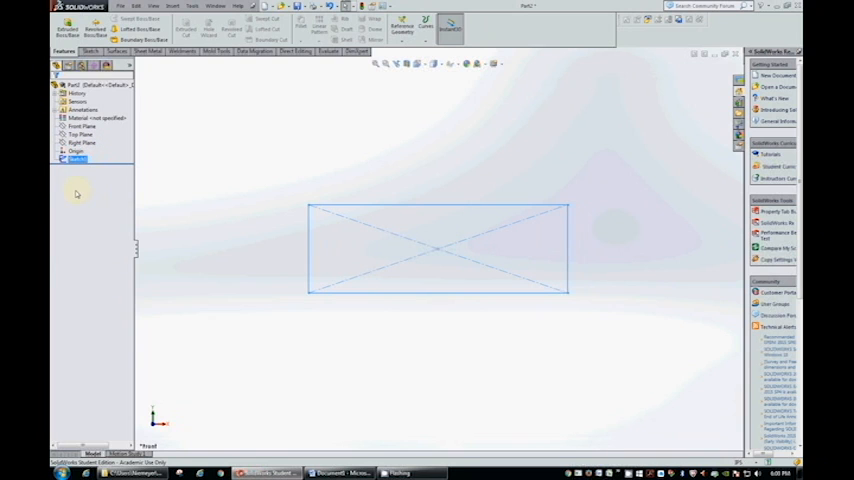
pyautogui.moveTo(104, 182)
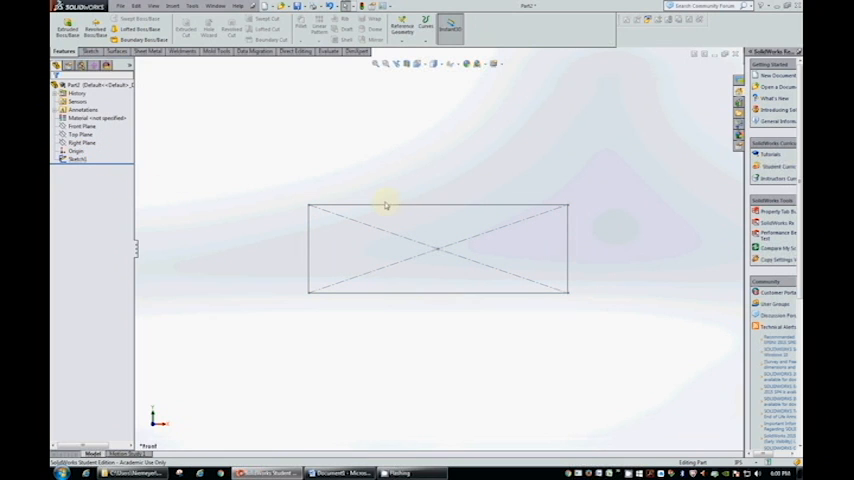
pyautogui.moveTo(206, 128)
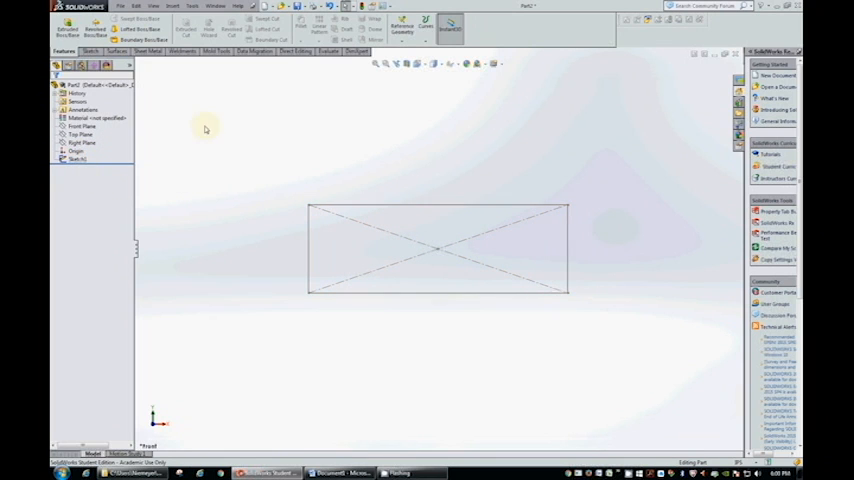
pyautogui.moveTo(68, 28)
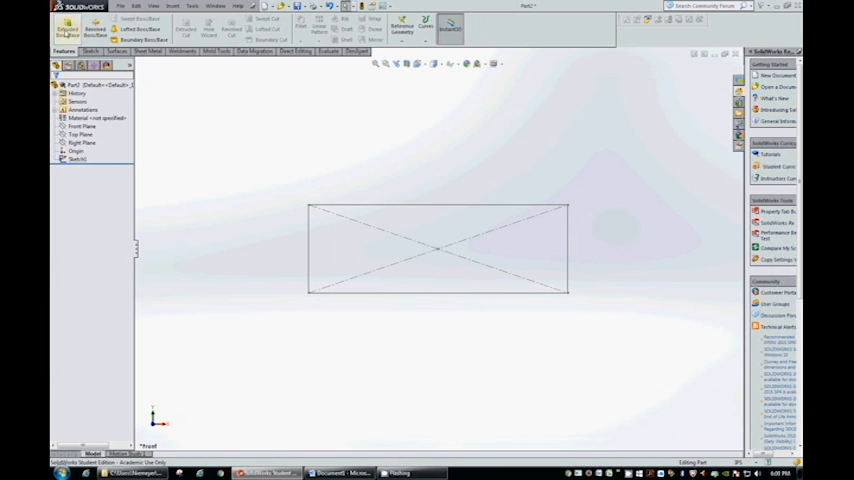
# Step: Start Extruded Boss/Base and expand the flyout feature tree to show the sketches
pyautogui.click(66, 30)
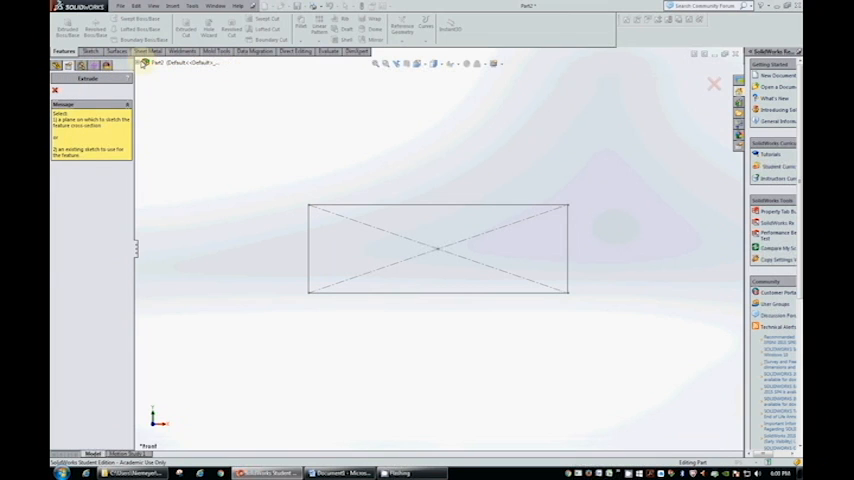
pyautogui.click(144, 62)
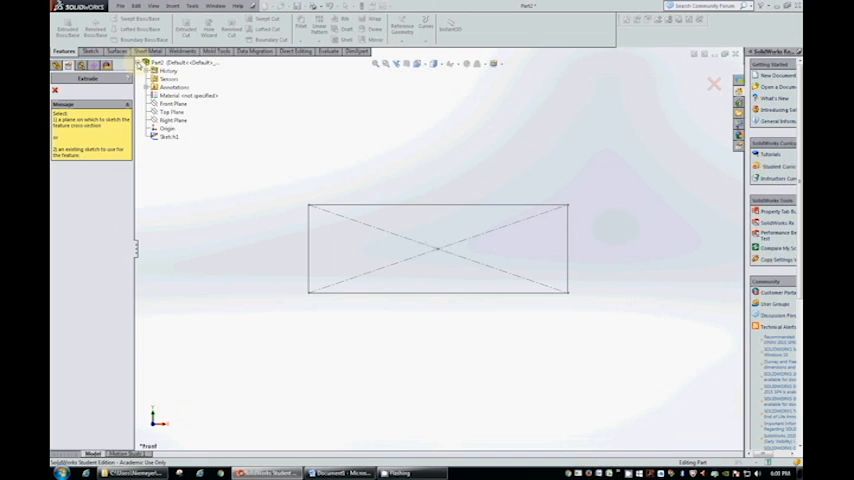
pyautogui.click(168, 136)
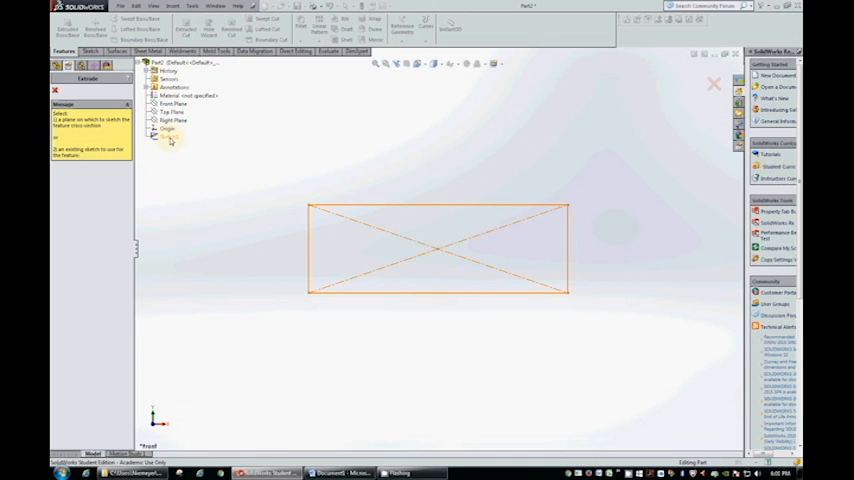
# Step: Extrude Sketch1 into a thin solid plate as Boss-Extrude1
pyautogui.click(62, 24)
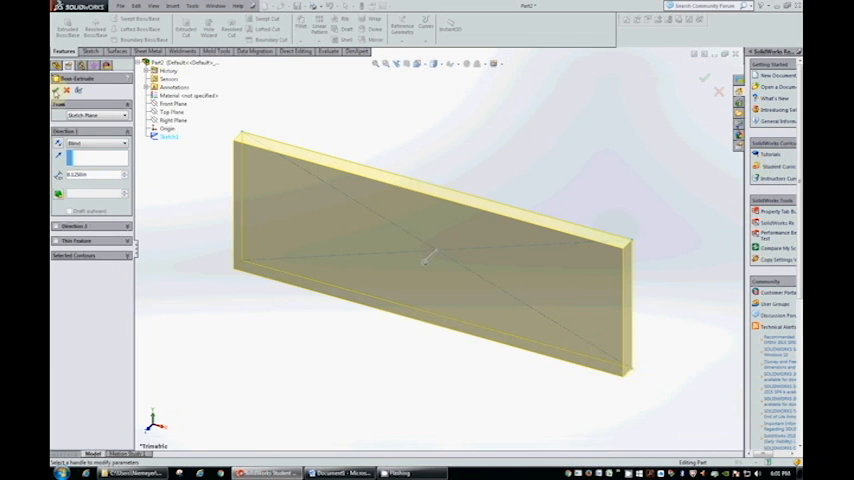
pyautogui.click(704, 76)
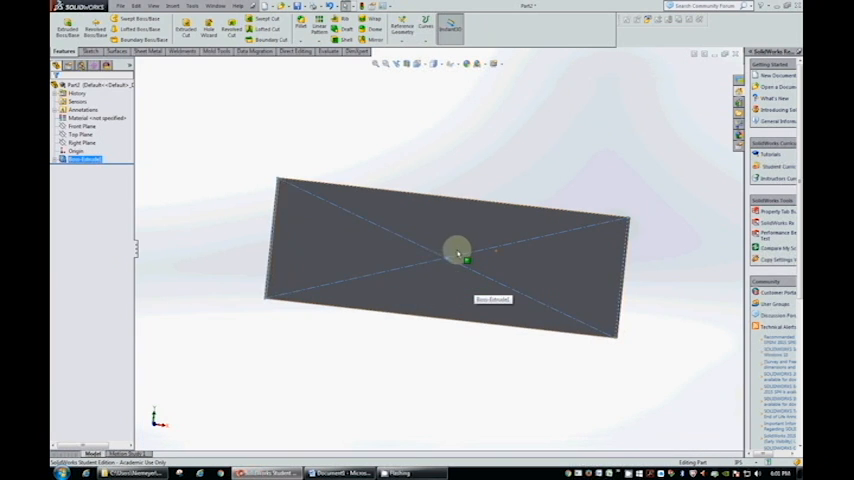
pyautogui.moveTo(456, 250); pyautogui.dragTo(456, 264)
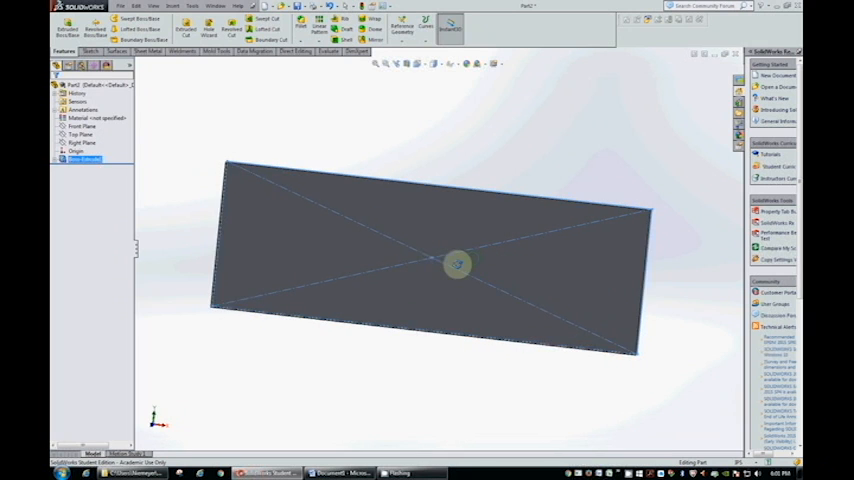
pyautogui.moveTo(458, 264); pyautogui.dragTo(430, 284)
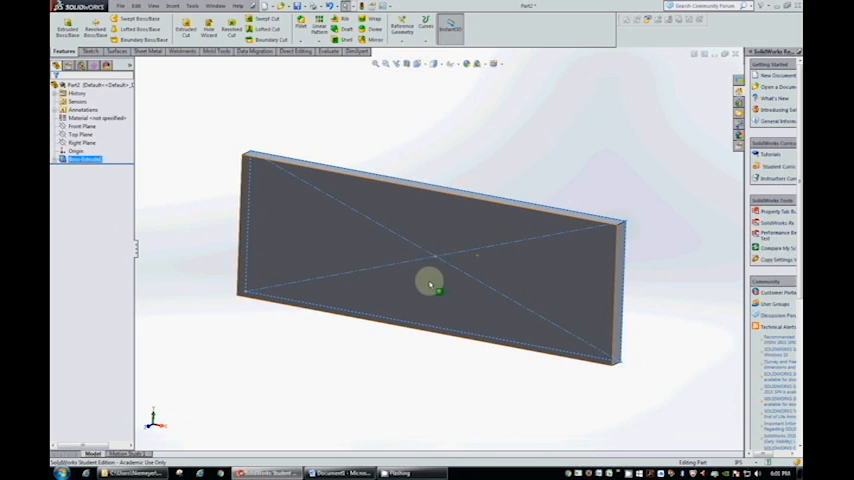
pyautogui.moveTo(430, 284); pyautogui.dragTo(376, 212)
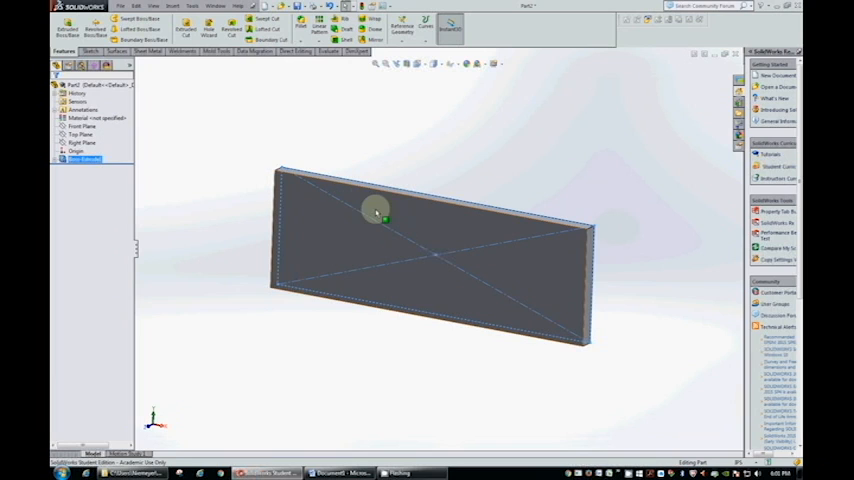
pyautogui.moveTo(398, 216)
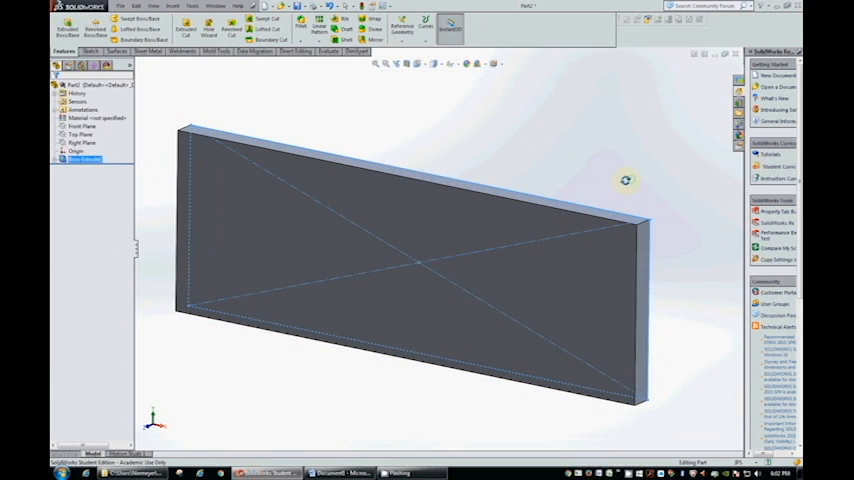
pyautogui.moveTo(400, 250); pyautogui.dragTo(390, 270)
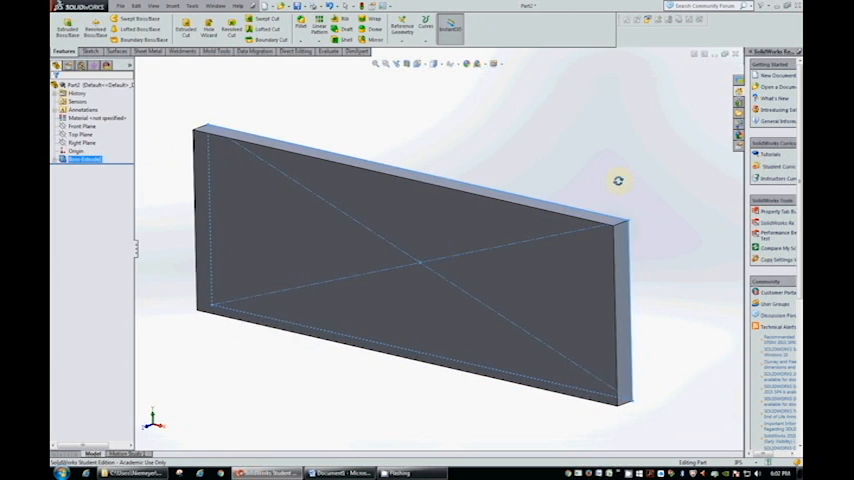
pyautogui.moveTo(620, 180); pyautogui.dragTo(396, 194)
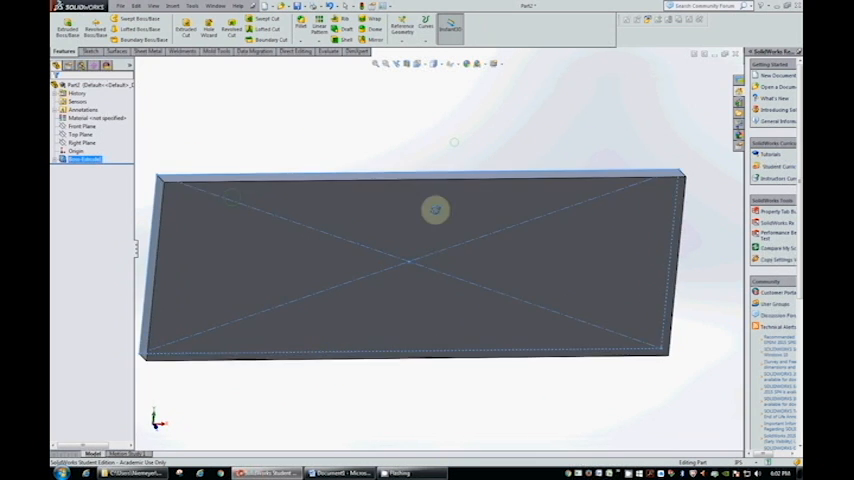
pyautogui.moveTo(436, 210); pyautogui.dragTo(390, 240)
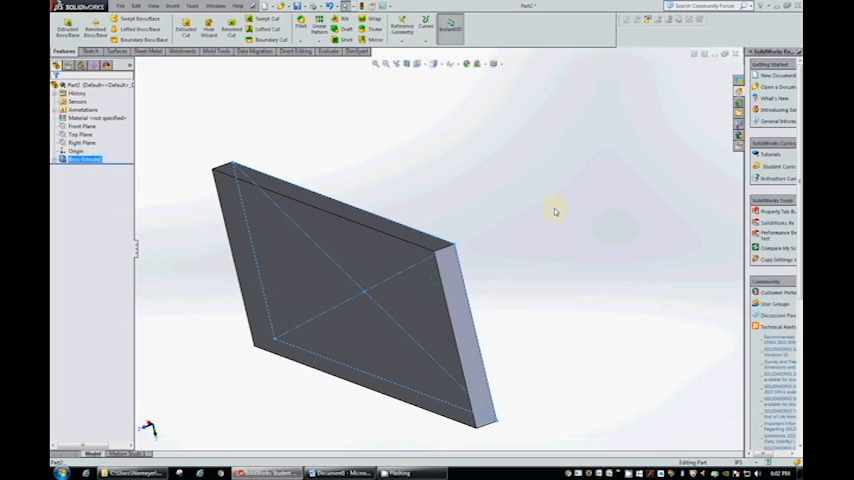
pyautogui.moveTo(420, 168)
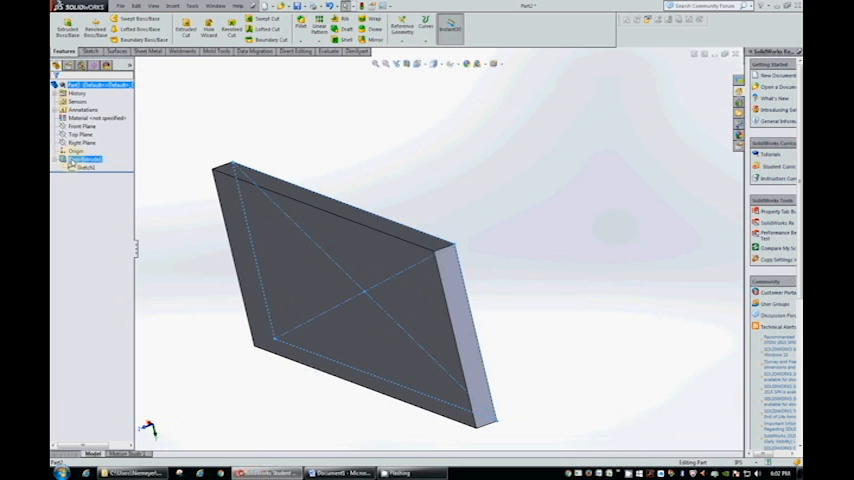
# Step: Select Sketch1 under Boss-Extrude1 and bring up its editing options
pyautogui.click(84, 160)
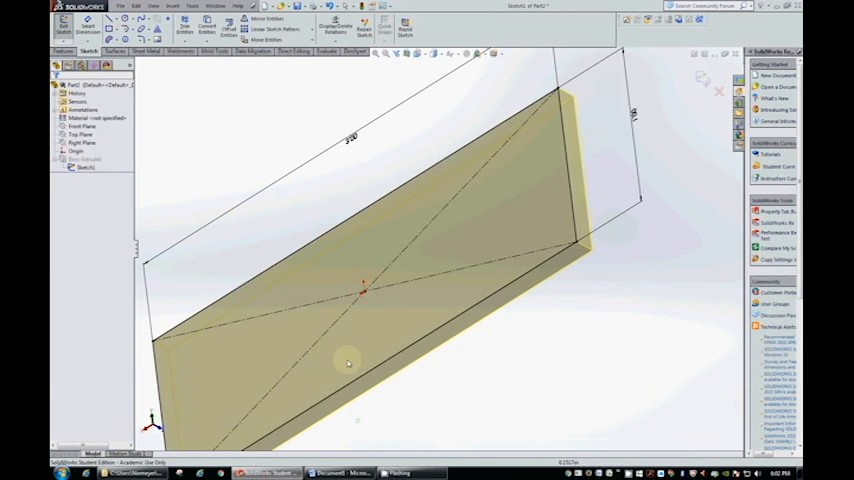
pyautogui.rightClick(84, 168)
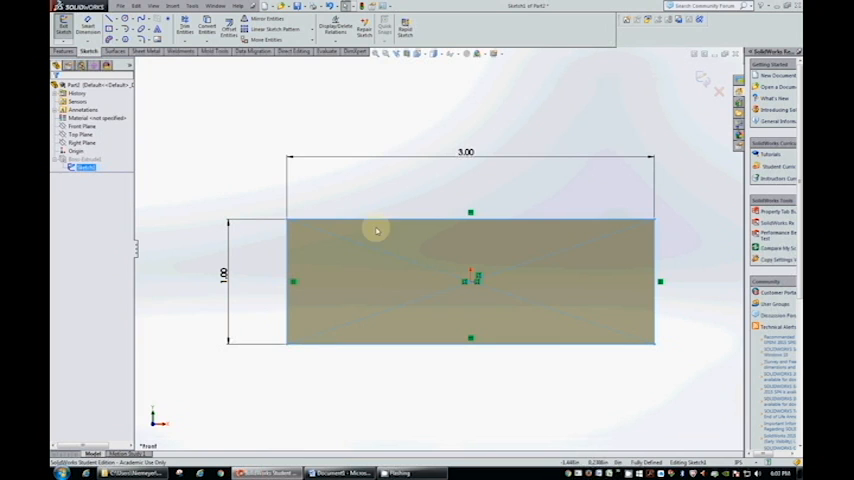
pyautogui.moveTo(376, 230)
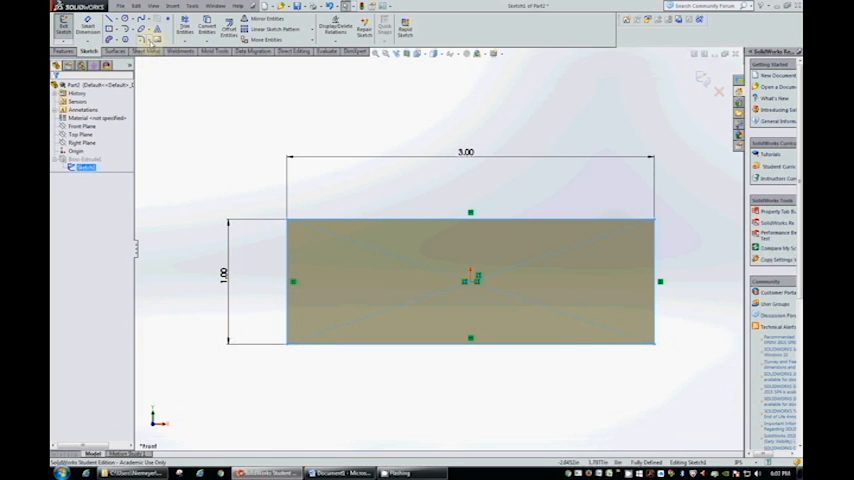
# Step: Round the rectangle's corners with Sketch Fillet and exit the finished outline sketch
pyautogui.click(158, 42)
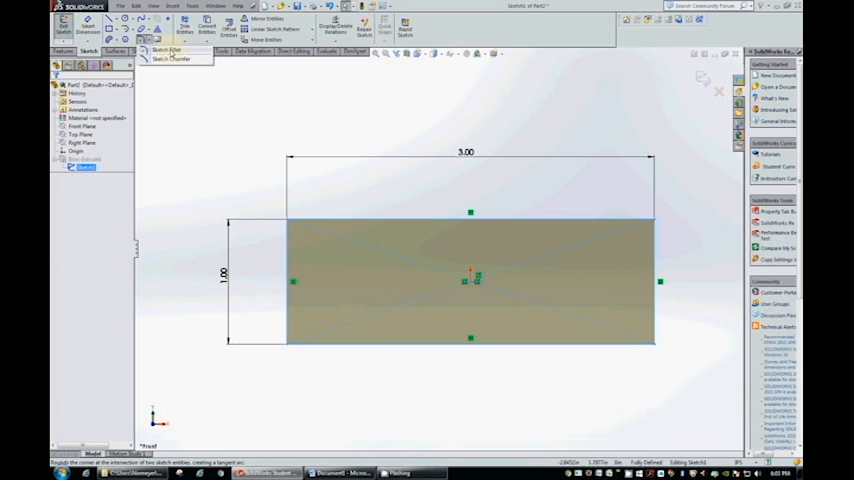
pyautogui.click(168, 52)
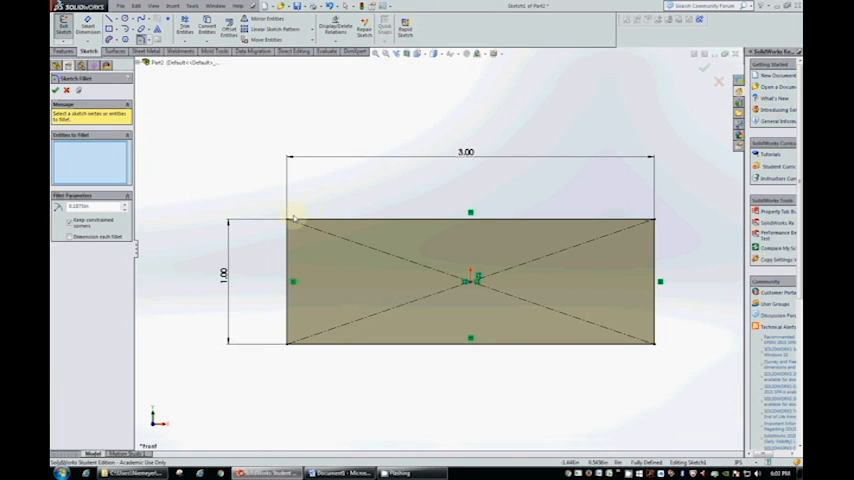
pyautogui.click(320, 220)
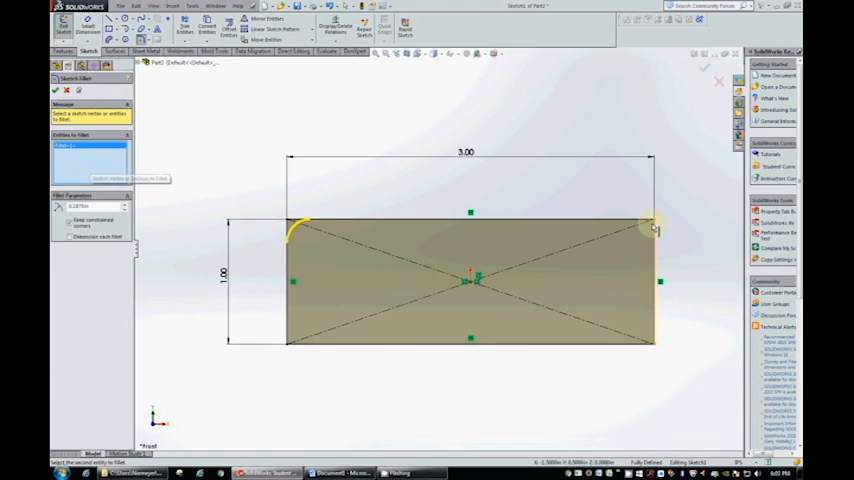
pyautogui.click(656, 344)
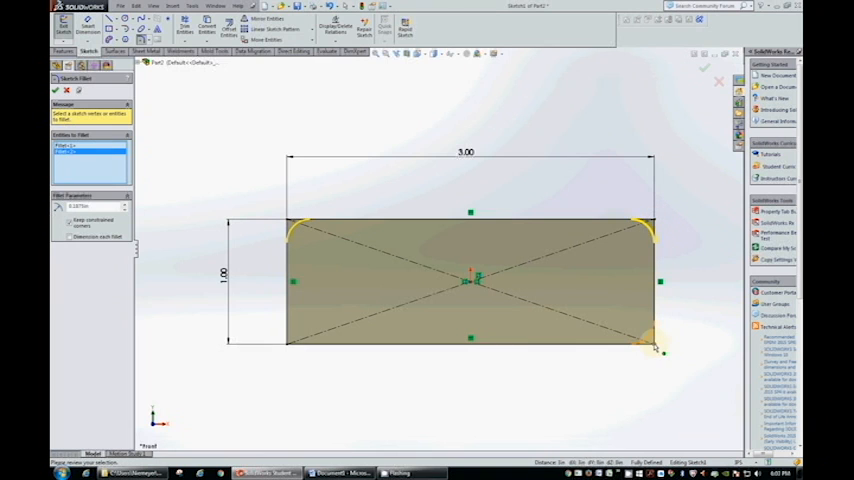
pyautogui.click(296, 340)
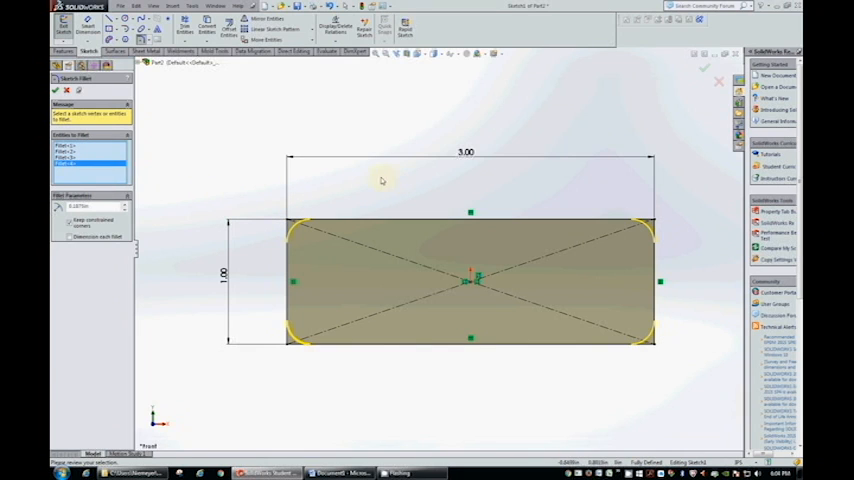
pyautogui.moveTo(200, 110)
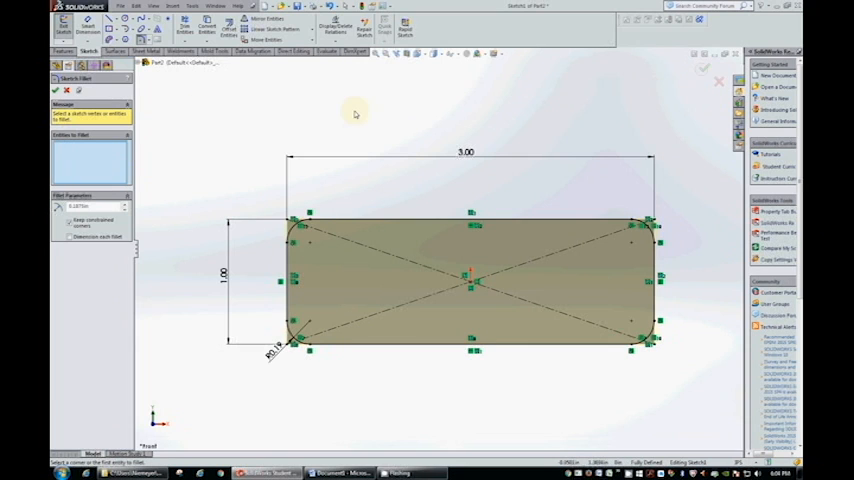
pyautogui.moveTo(588, 188)
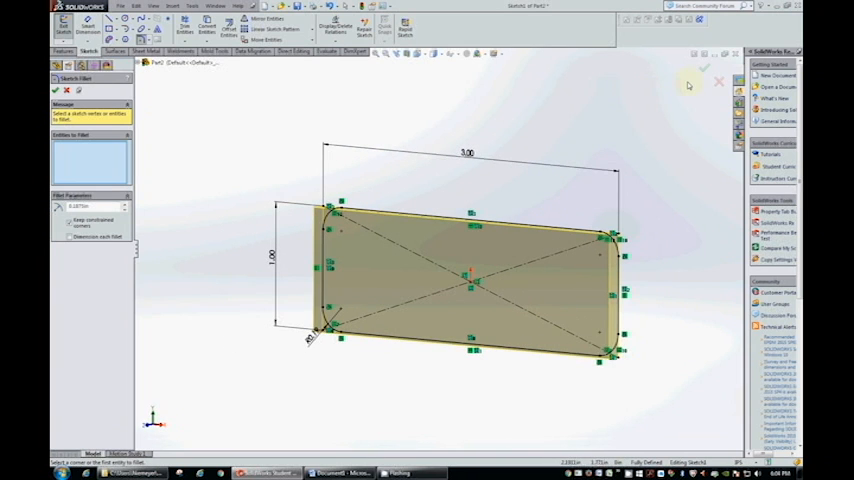
pyautogui.moveTo(704, 76)
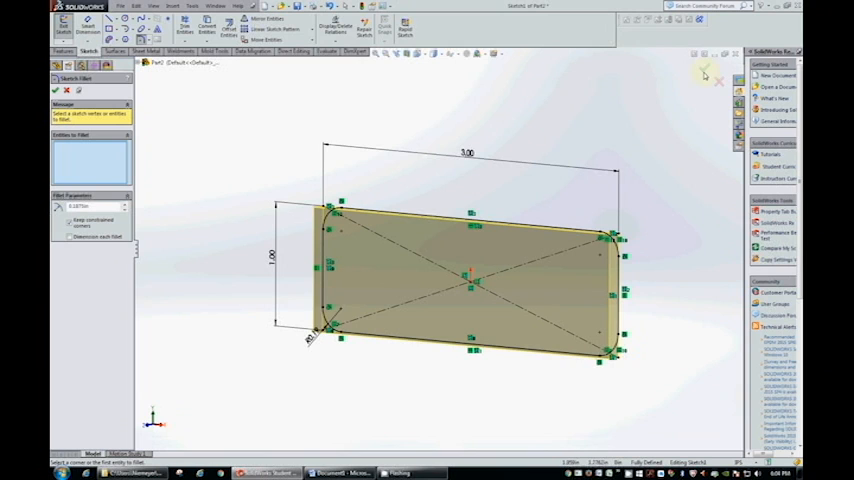
pyautogui.click(56, 90)
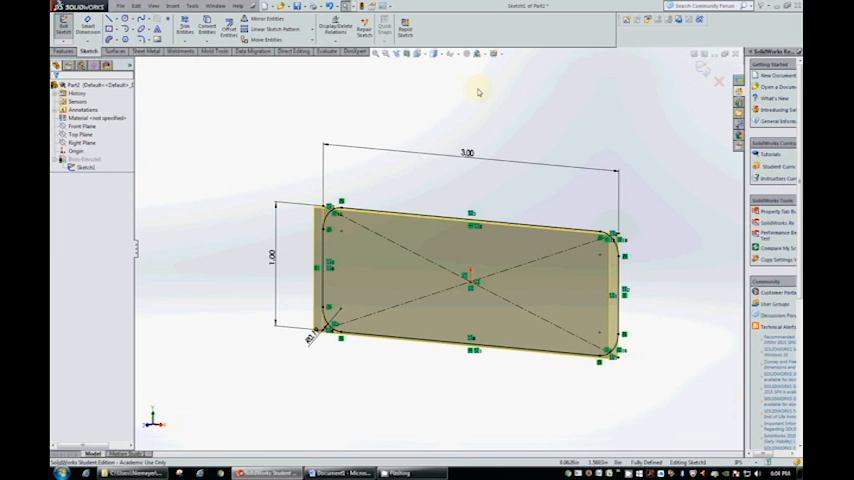
pyautogui.moveTo(704, 70)
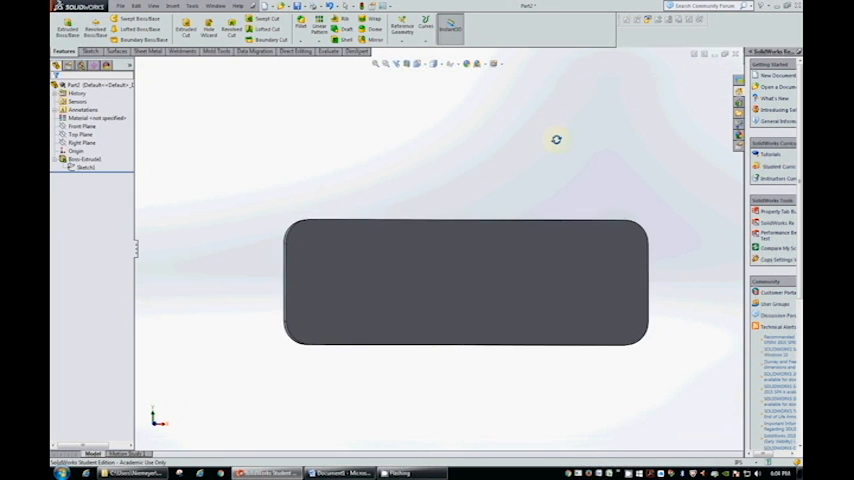
# Step: Orbit the extruded plate to view its rounded-corner solid in 3D
pyautogui.moveTo(556, 140); pyautogui.dragTo(502, 128)
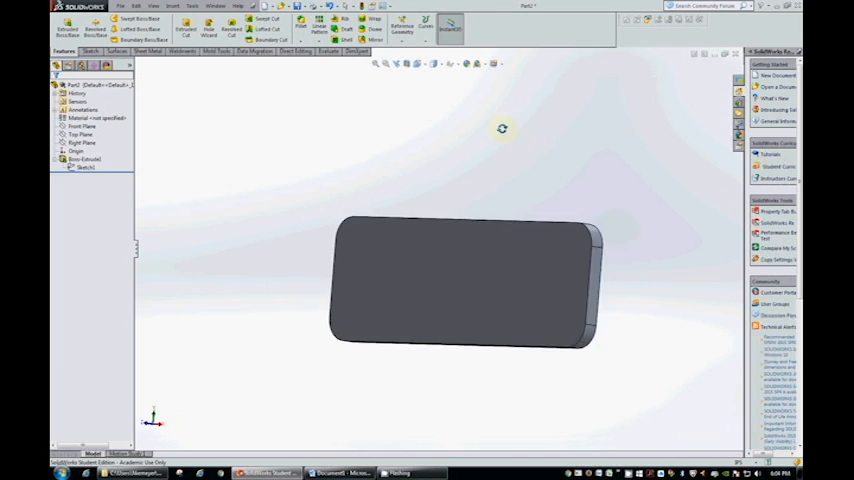
pyautogui.moveTo(502, 128); pyautogui.dragTo(472, 164)
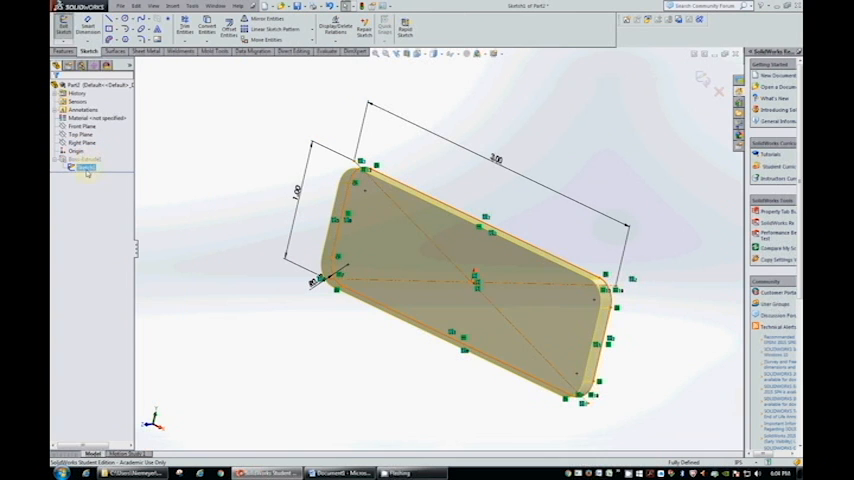
# Step: Edit the fob sketch and place a circle's centre near the top-left rounded corner
pyautogui.rightClick(84, 160)
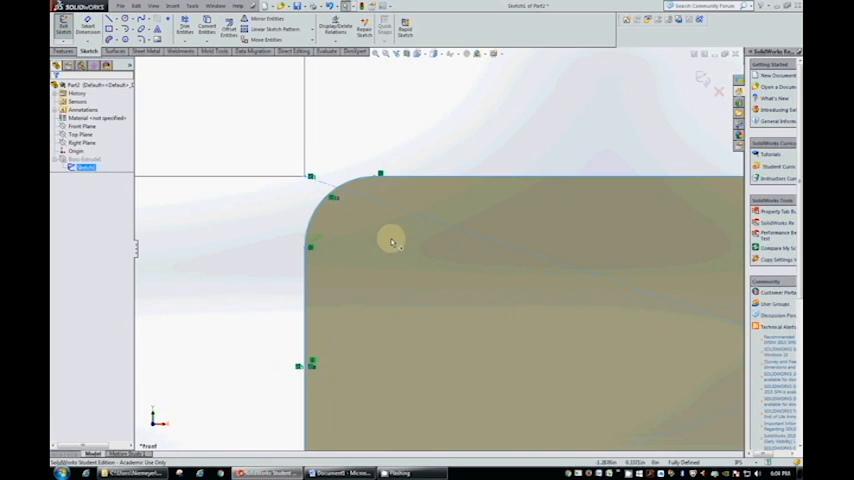
pyautogui.moveTo(374, 250)
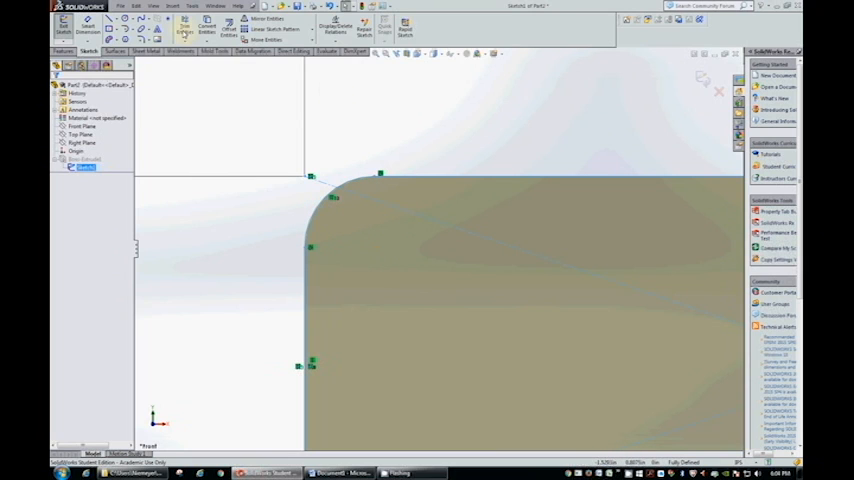
pyautogui.click(144, 20)
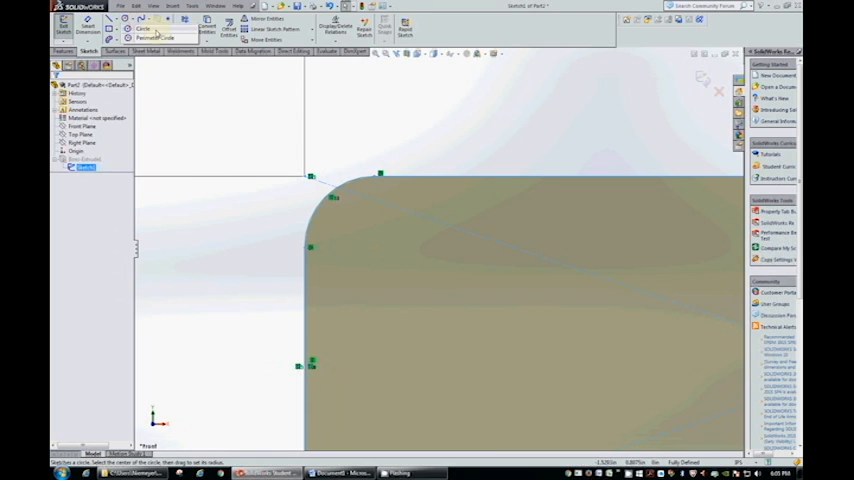
pyautogui.click(144, 28)
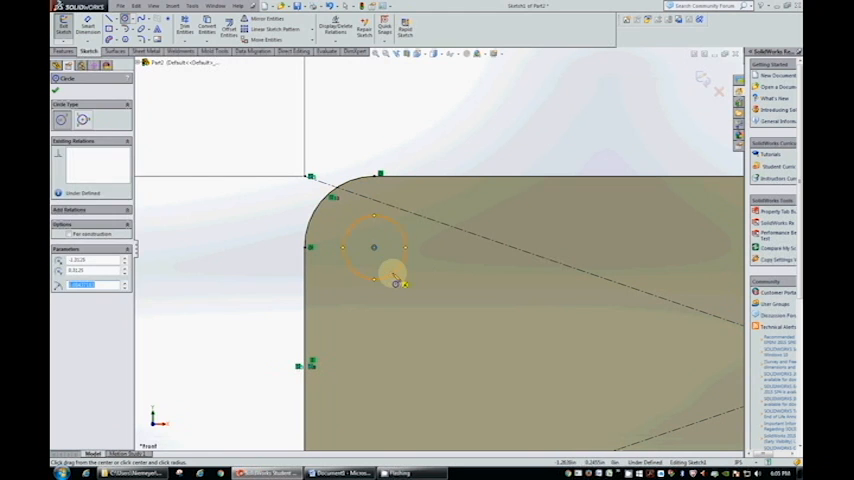
# Step: Finish the keyring-hole circle and confirm its diameter with Smart Dimension
pyautogui.click(56, 92)
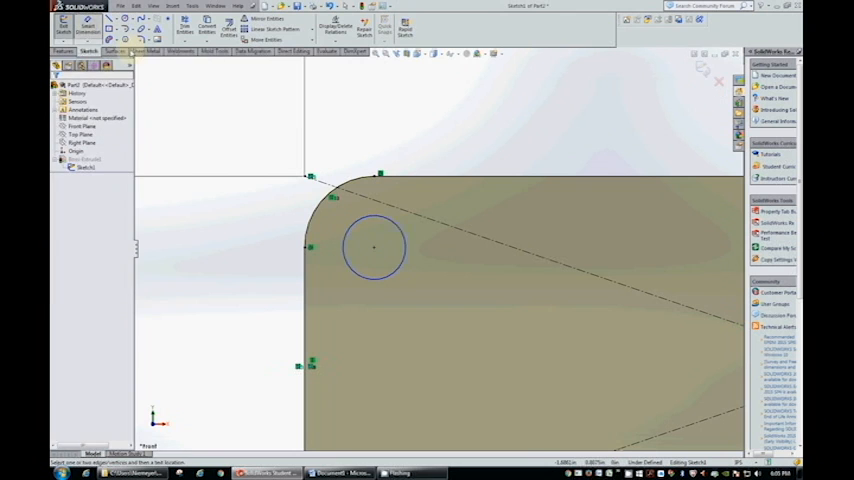
pyautogui.click(374, 246)
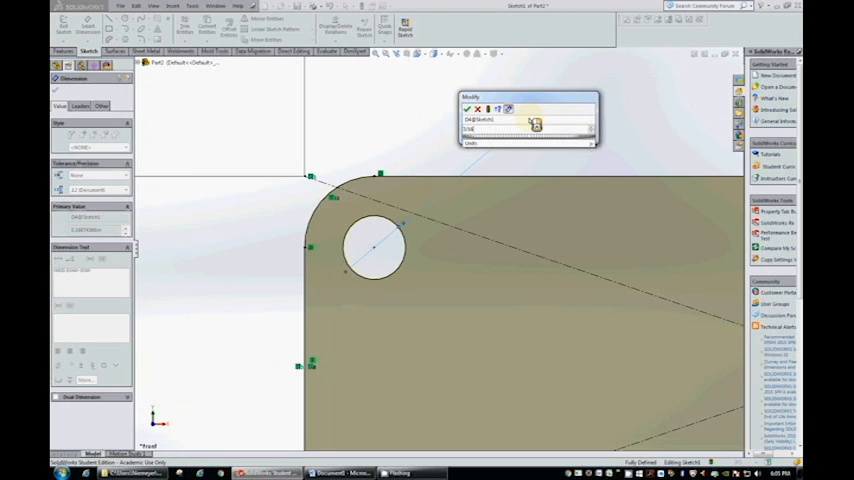
pyautogui.click(466, 108)
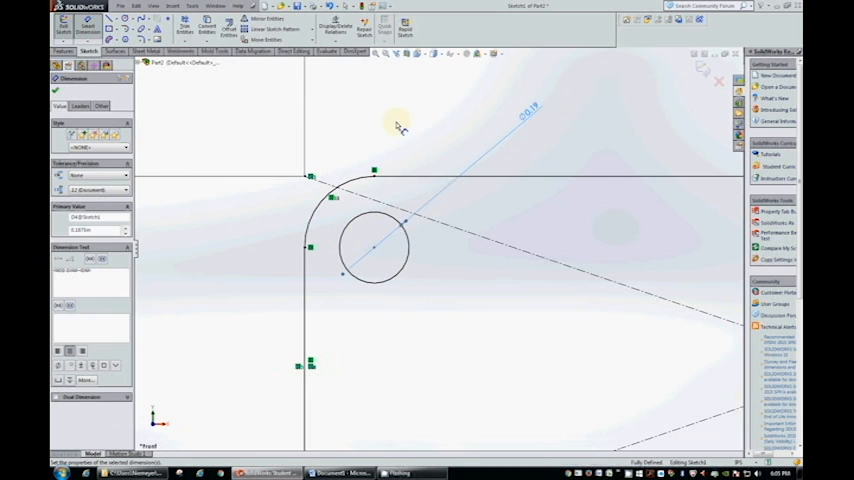
pyautogui.moveTo(184, 90)
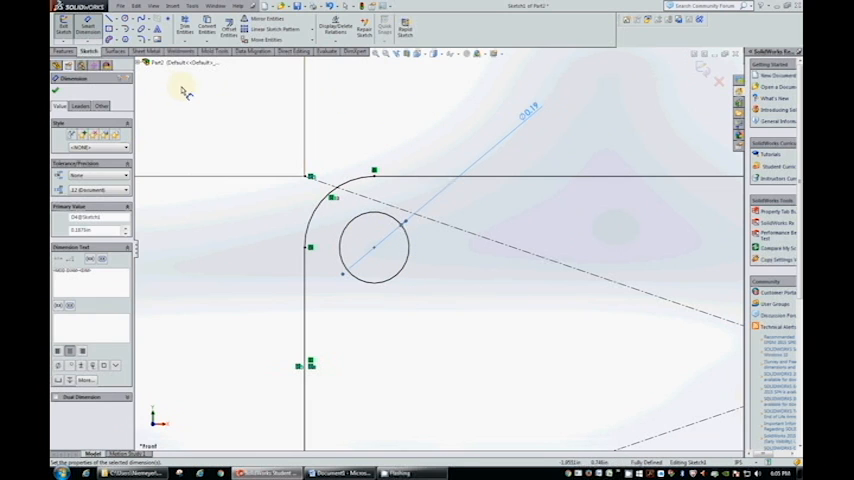
# Step: Place the hole's position dimension, cut it through all, and inspect the hole
pyautogui.click(56, 90)
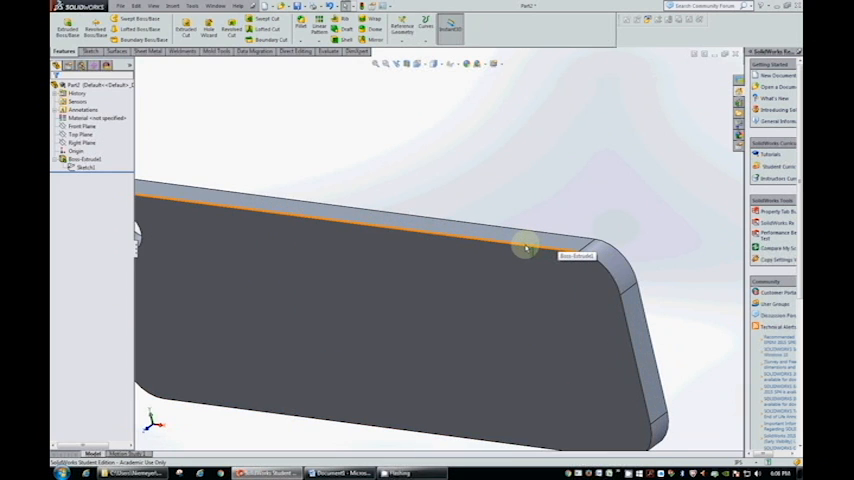
pyautogui.moveTo(524, 246); pyautogui.dragTo(460, 250)
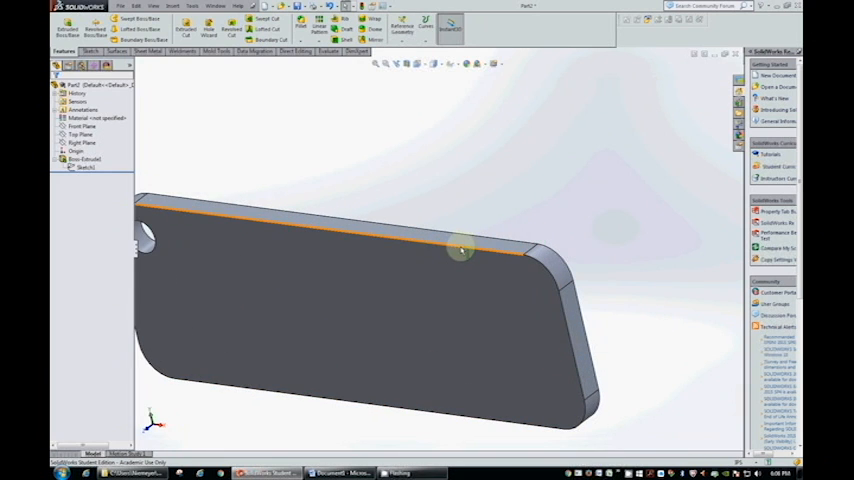
pyautogui.moveTo(188, 216)
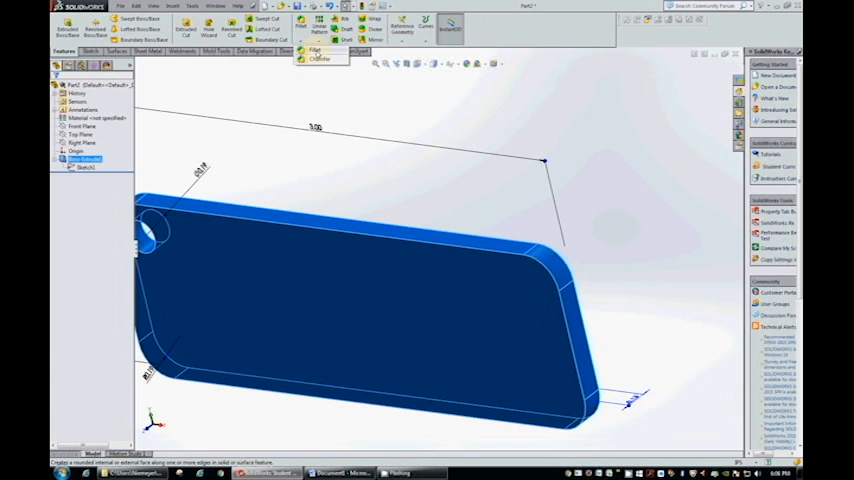
# Step: Fillet the plate's top, long and right-hand outer edges and apply the rounding
pyautogui.click(316, 52)
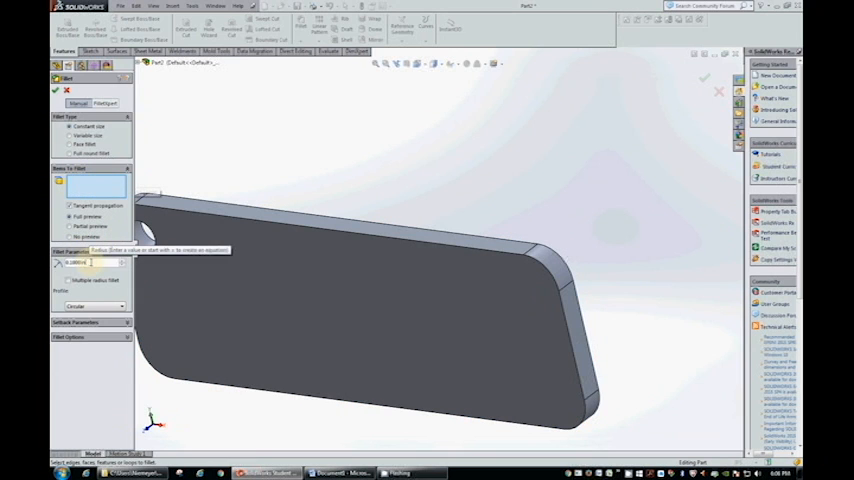
pyautogui.click(260, 212)
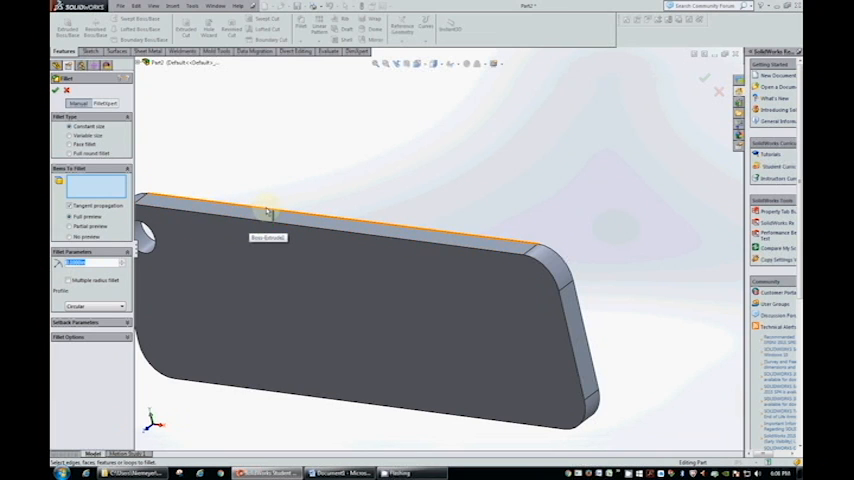
pyautogui.click(268, 212)
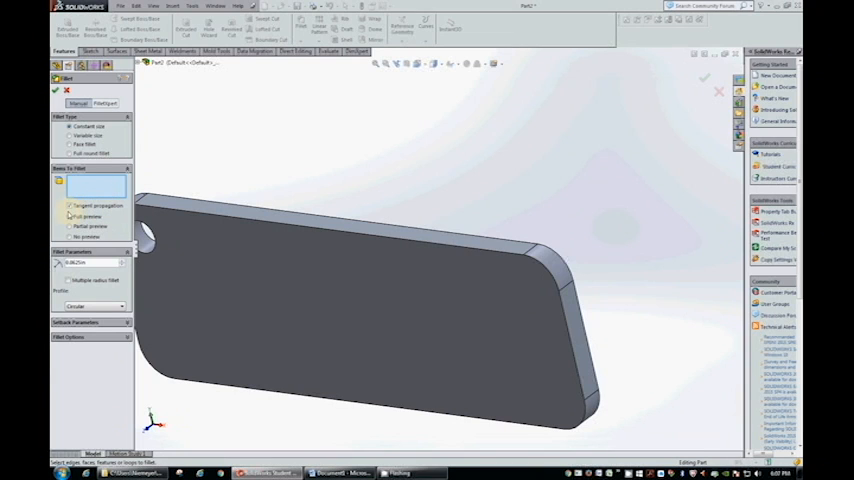
pyautogui.click(144, 210)
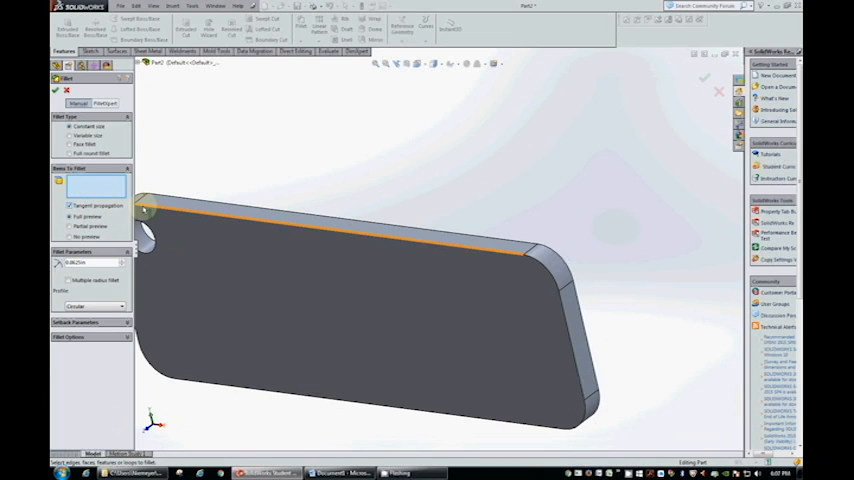
pyautogui.moveTo(510, 256)
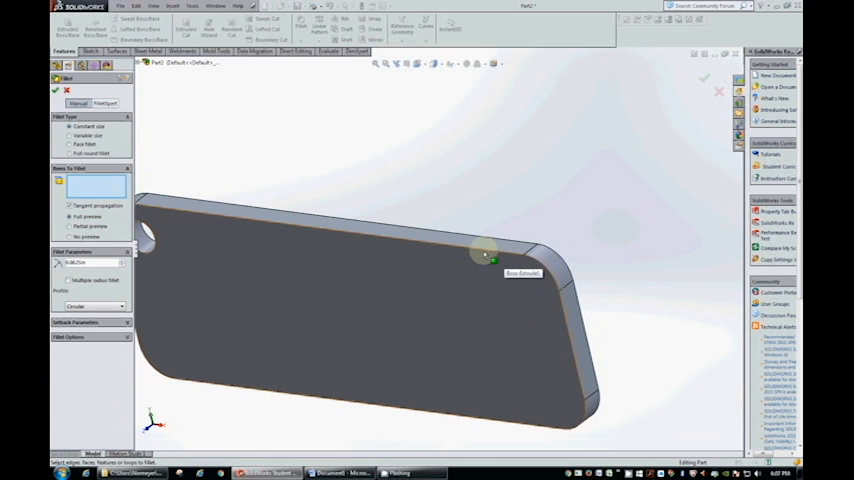
pyautogui.click(484, 252)
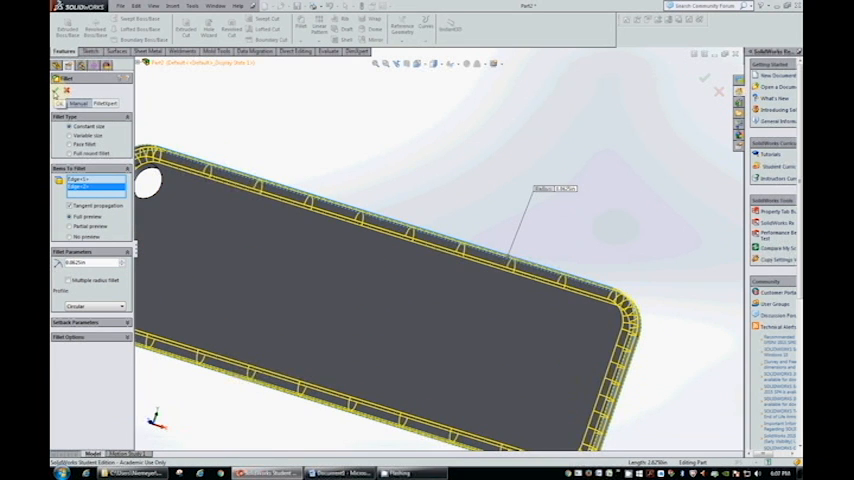
pyautogui.click(704, 76)
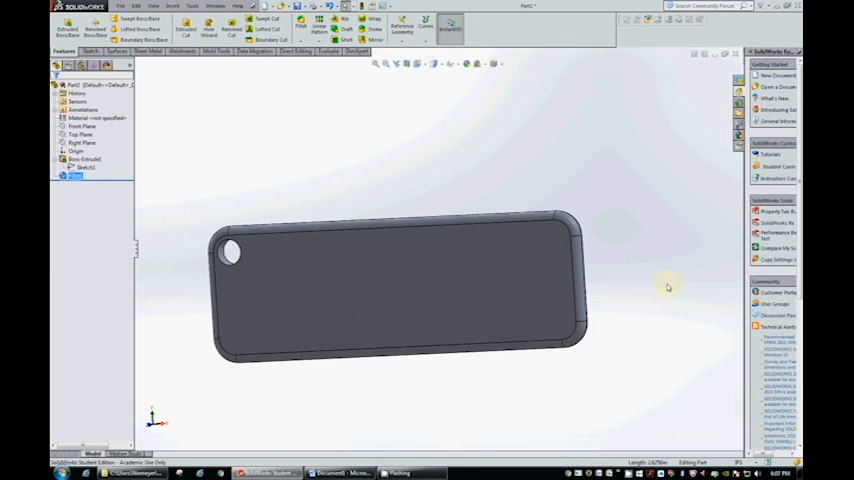
pyautogui.rightClick(400, 290)
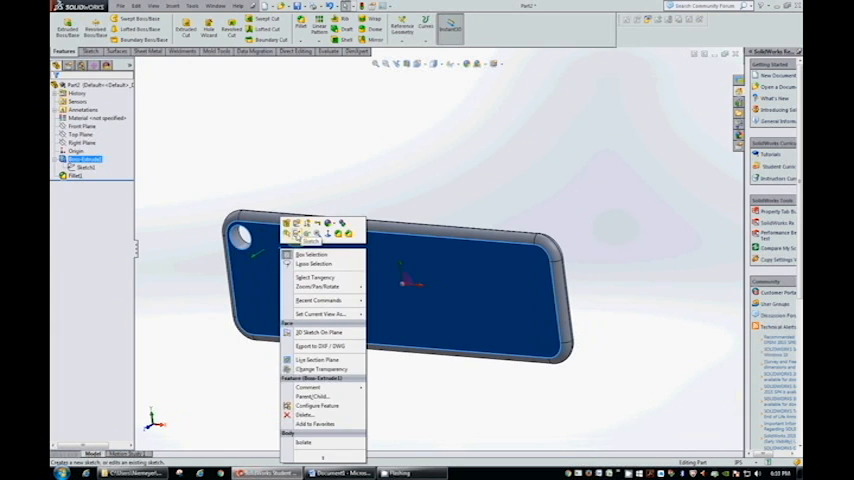
# Step: Start a new sketch on the fob's front face for the centre construction lines
pyautogui.click(316, 332)
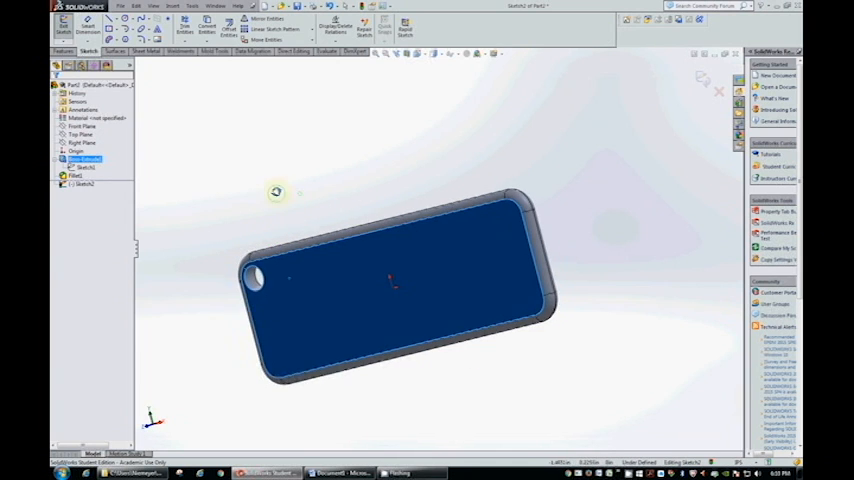
pyautogui.moveTo(276, 192); pyautogui.dragTo(444, 164)
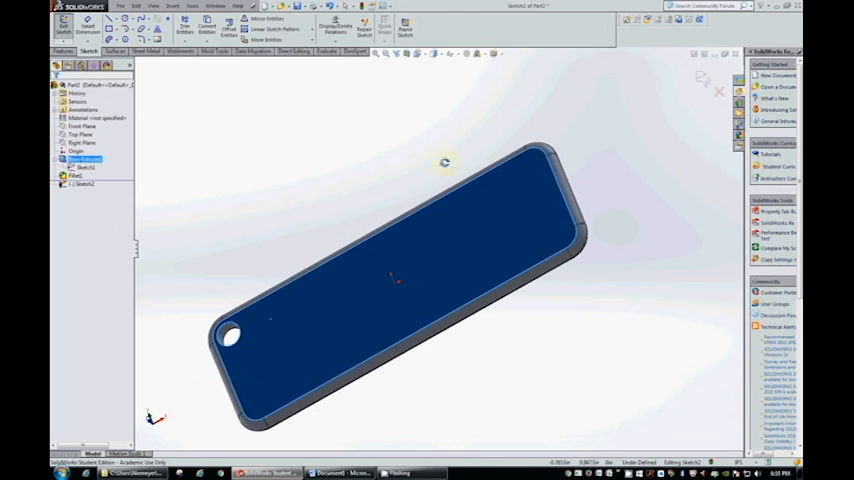
pyautogui.moveTo(444, 164); pyautogui.dragTo(252, 244)
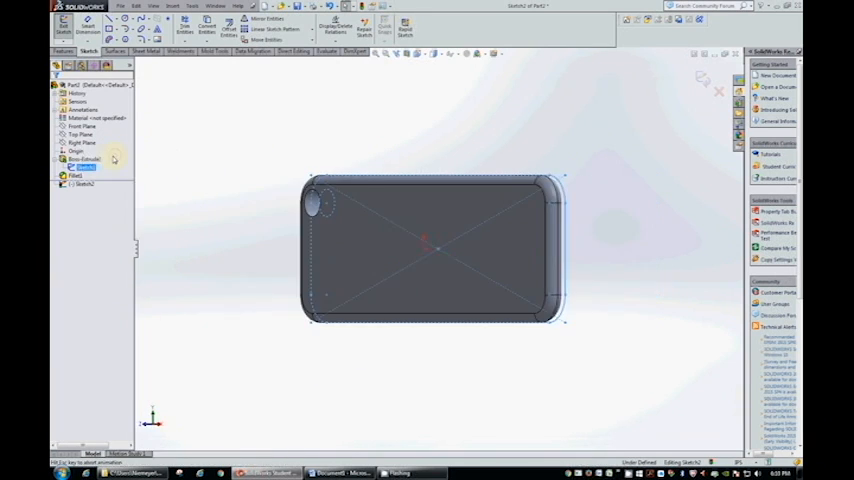
pyautogui.rightClick(84, 166)
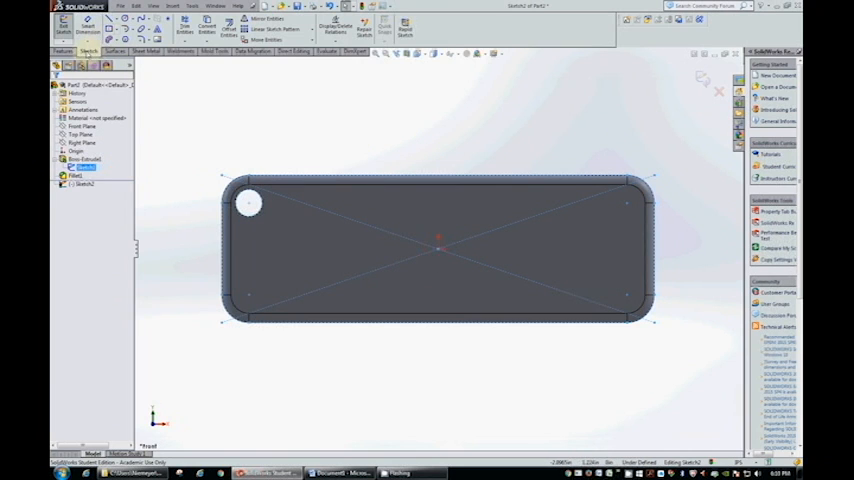
pyautogui.moveTo(156, 24)
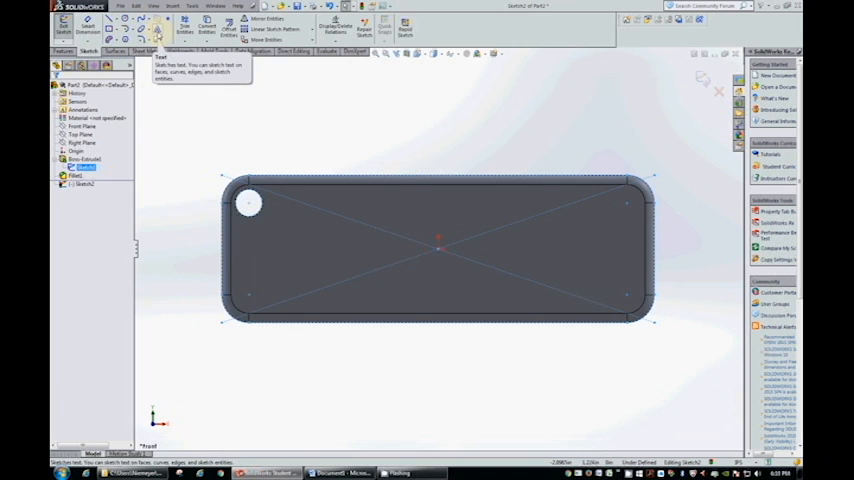
# Step: Start Sketch Text and clear the diagonal lines from its curve selection
pyautogui.click(160, 24)
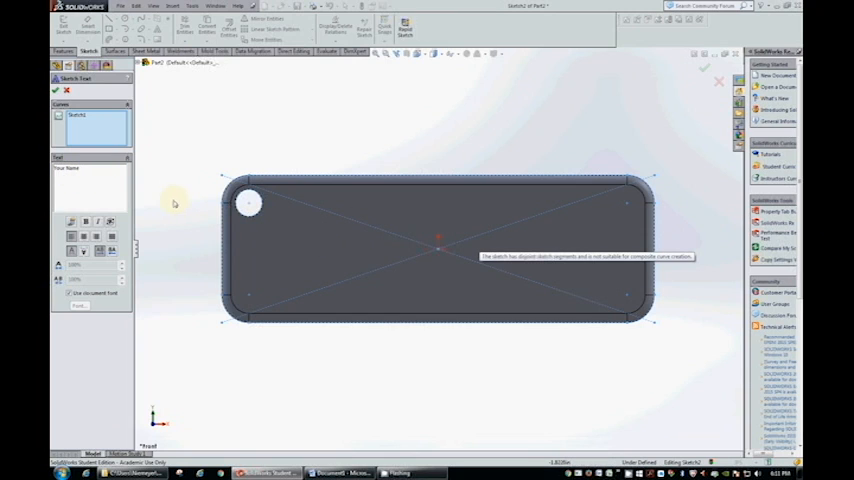
pyautogui.moveTo(156, 196)
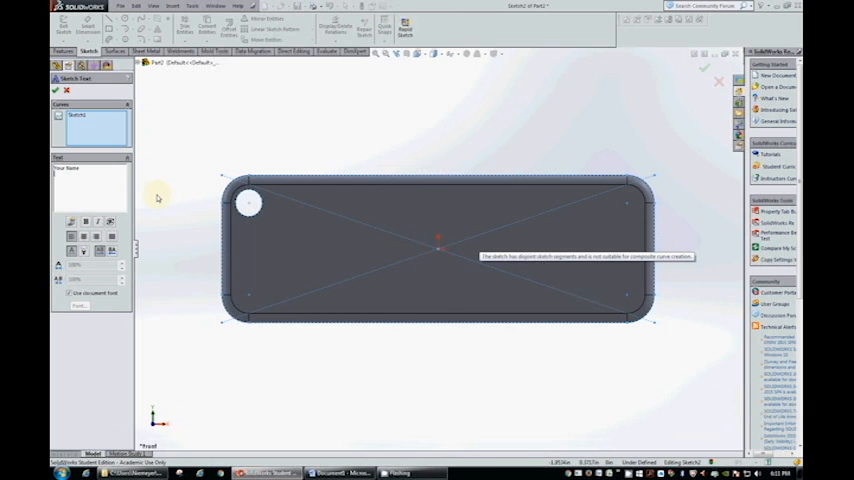
pyautogui.click(76, 116)
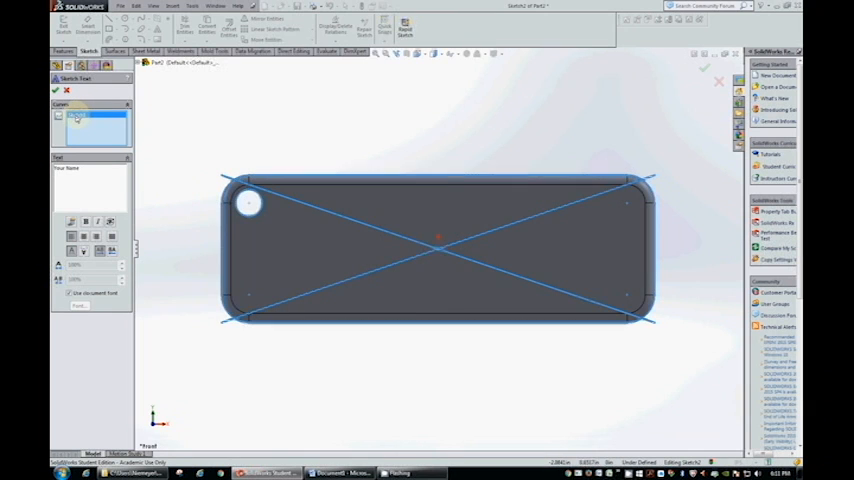
pyautogui.rightClick(90, 118)
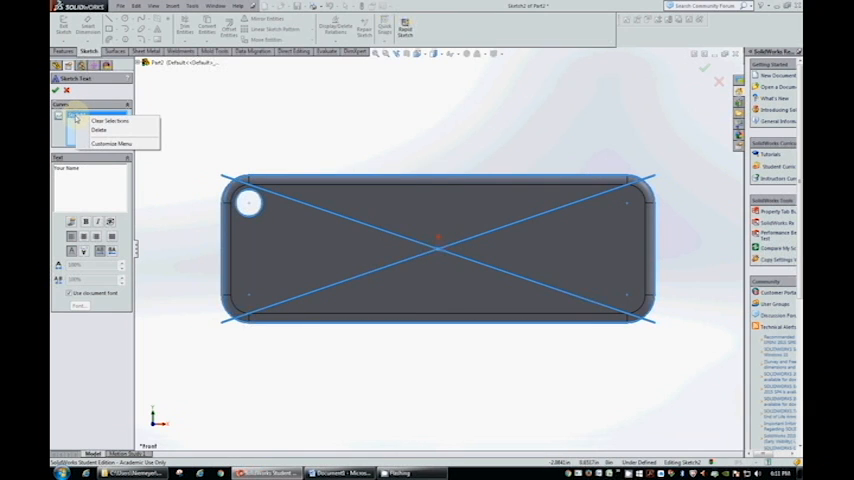
pyautogui.click(108, 120)
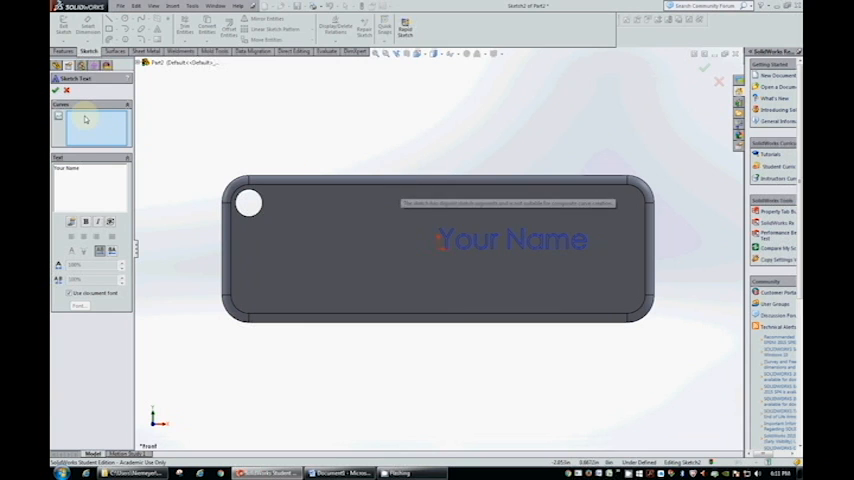
pyautogui.moveTo(68, 120)
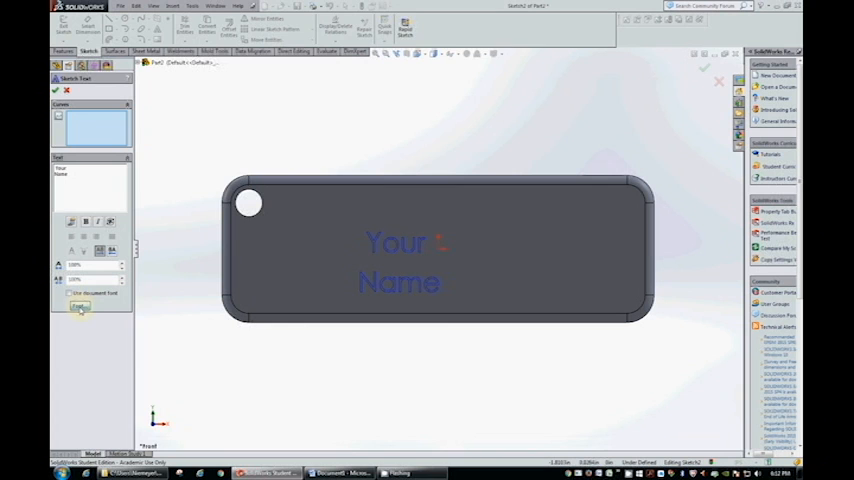
# Step: Choose a cursive script font for the 'Your Name' lettering
pyautogui.click(80, 306)
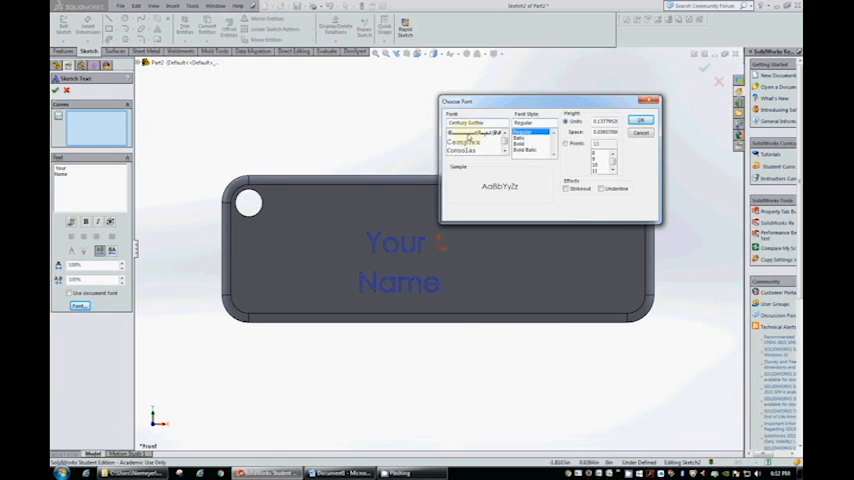
pyautogui.click(474, 130)
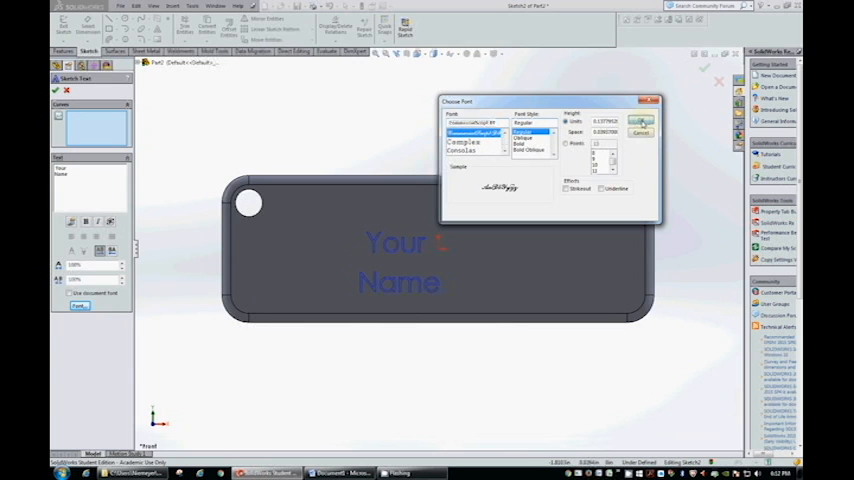
pyautogui.click(642, 120)
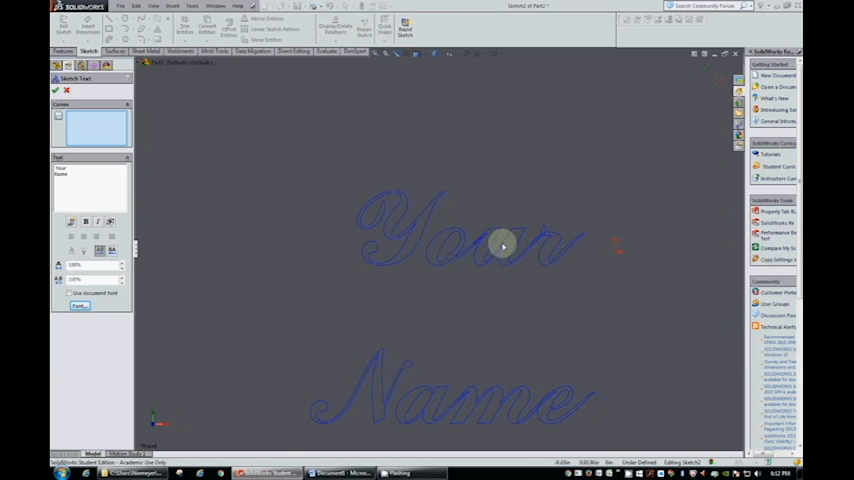
pyautogui.moveTo(568, 252)
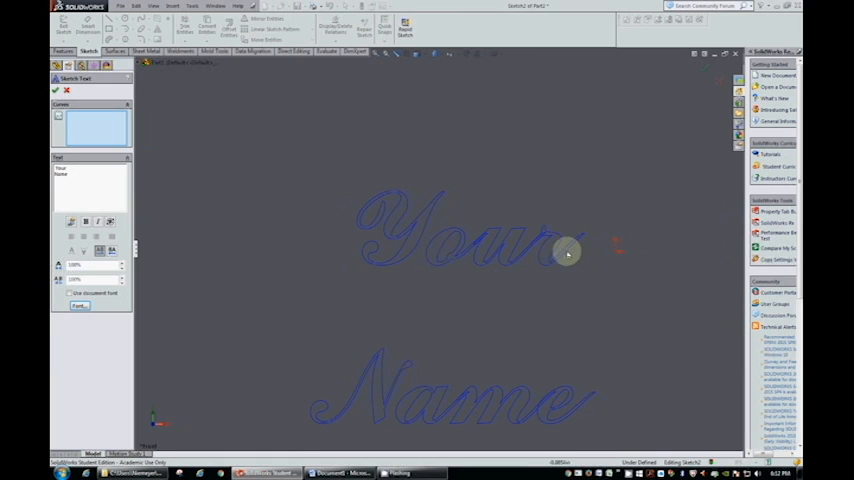
pyautogui.moveTo(504, 246)
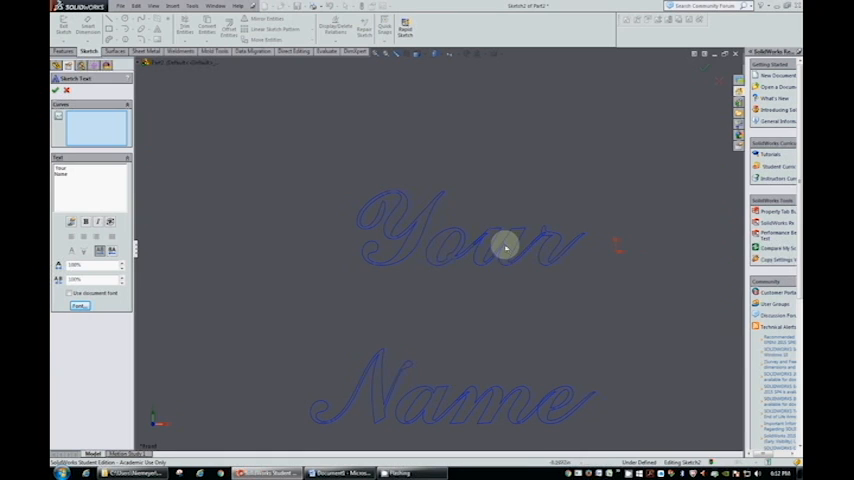
pyautogui.moveTo(428, 216)
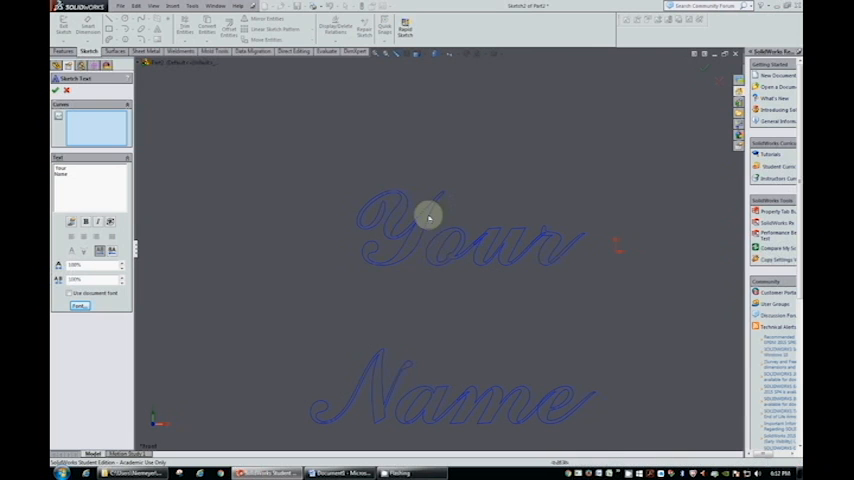
pyautogui.moveTo(478, 244)
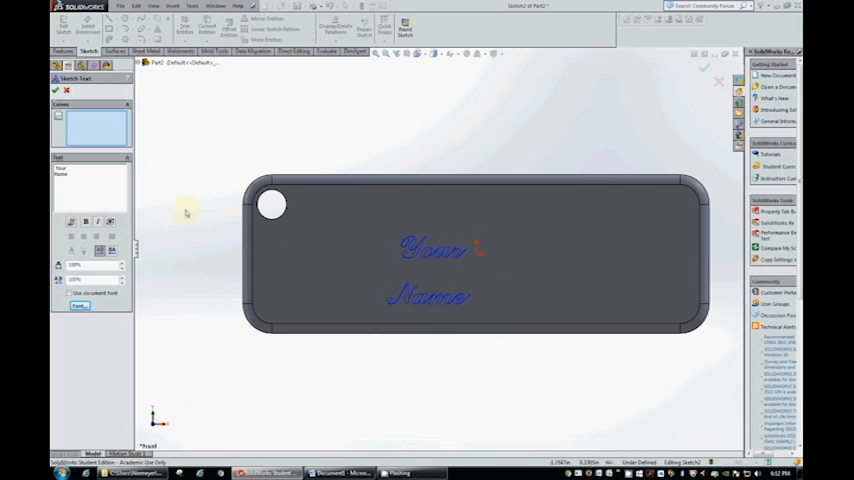
# Step: Switch the lettering to a plain sans-serif block font with a larger height
pyautogui.click(80, 308)
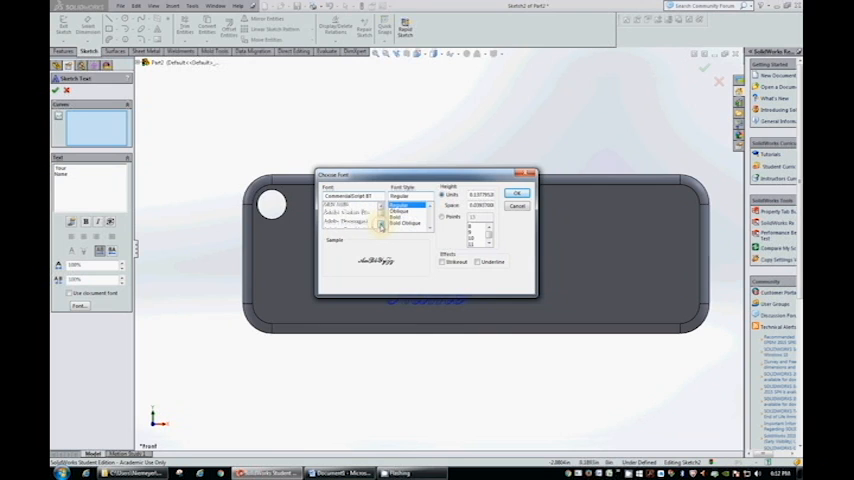
pyautogui.click(350, 196)
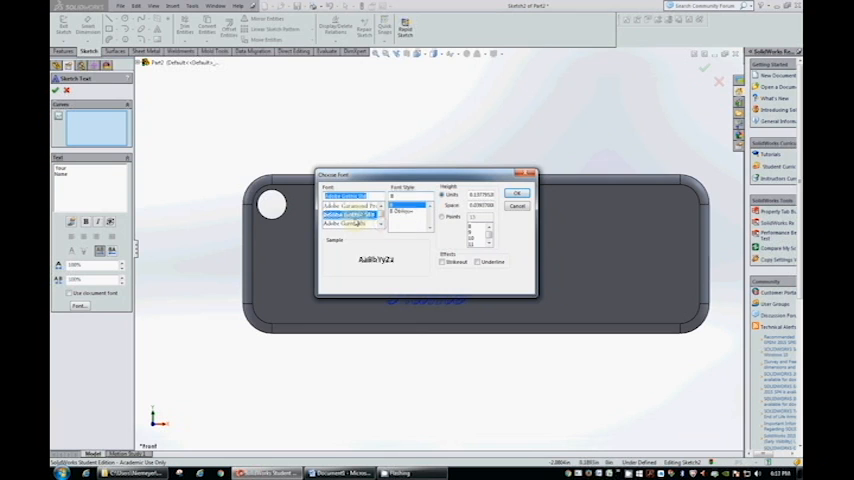
pyautogui.click(348, 214)
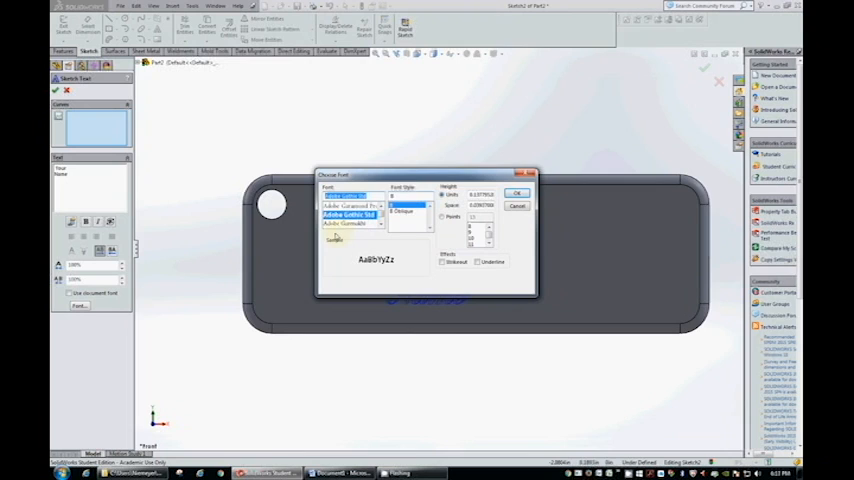
pyautogui.click(352, 216)
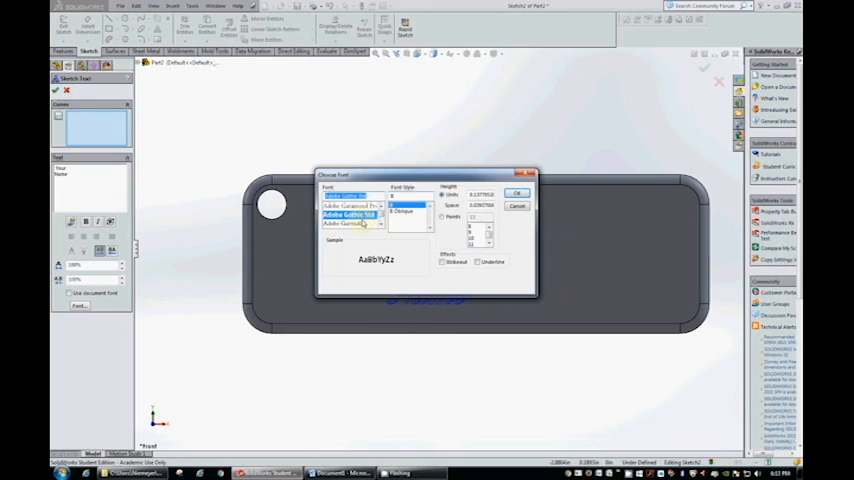
pyautogui.click(404, 212)
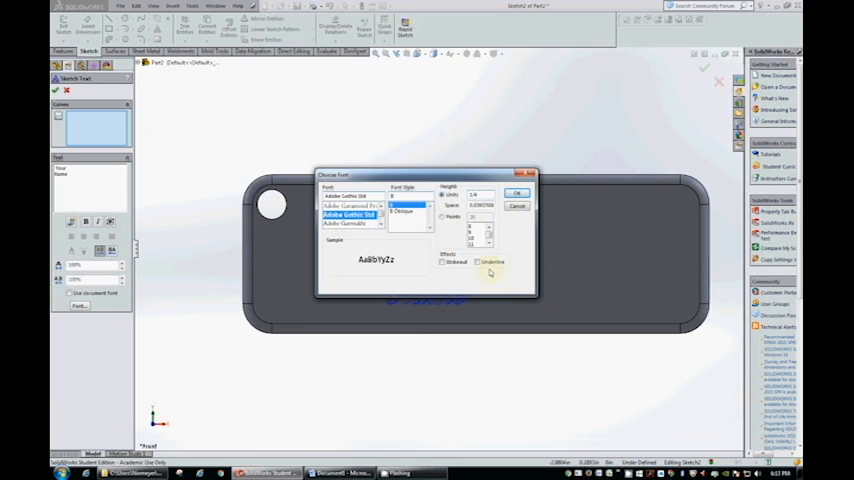
pyautogui.click(516, 192)
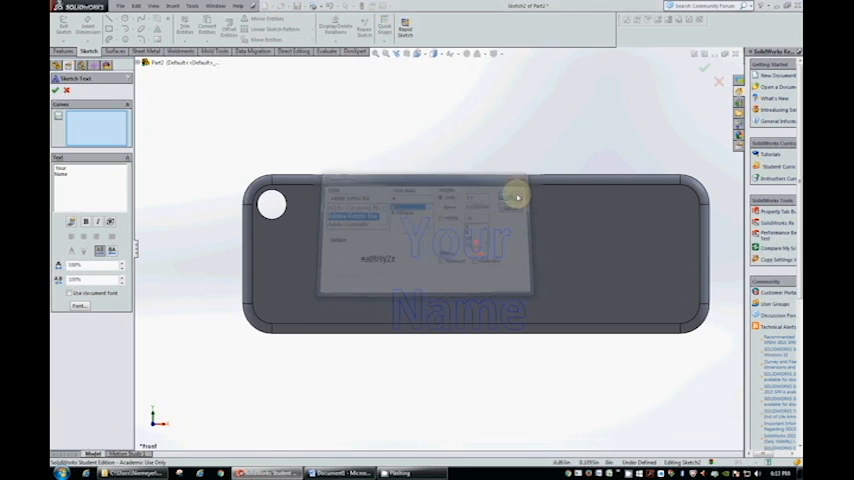
# Step: Confirm the new font and select the name sketch for building into the face
pyautogui.click(516, 196)
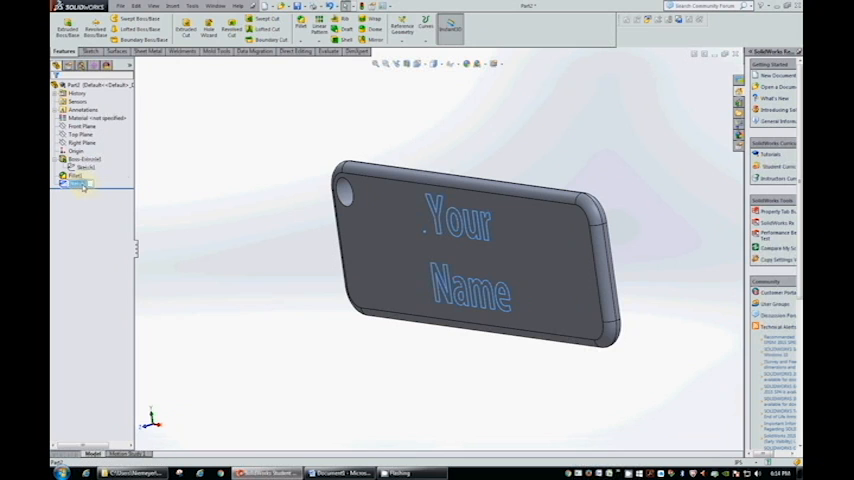
pyautogui.click(78, 184)
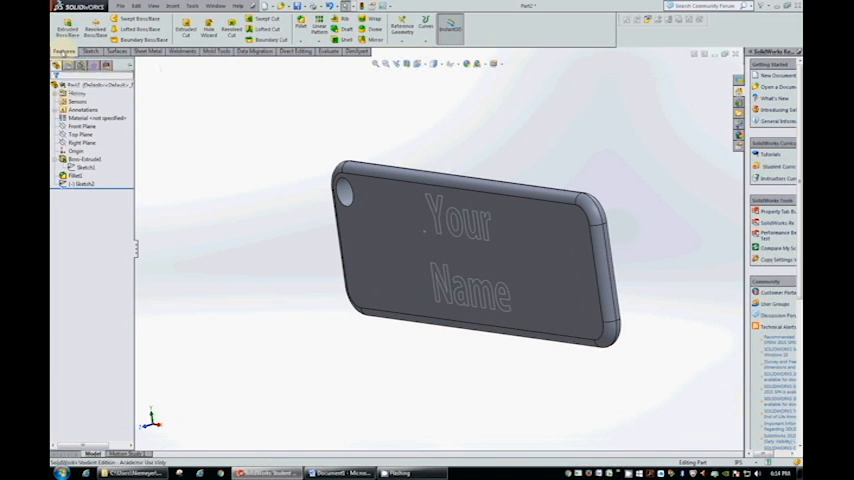
pyautogui.moveTo(186, 28)
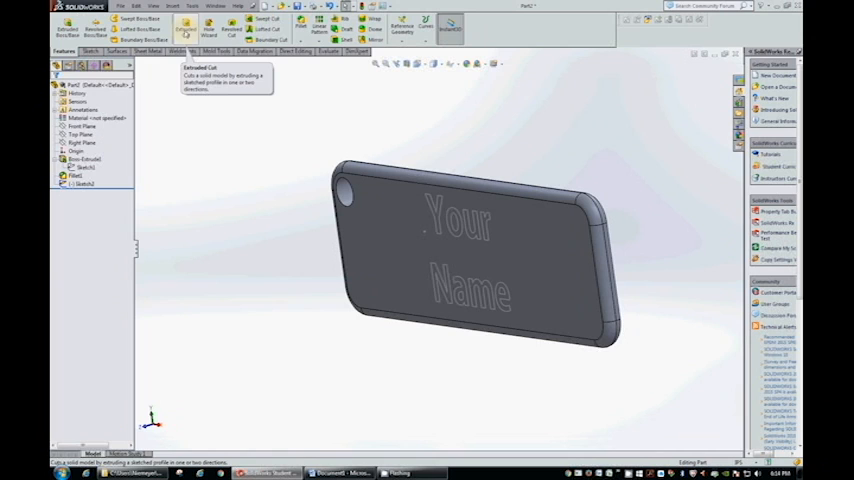
# Step: Select the 'Your Name' text sketch in the FeatureManager tree as the cut profile
pyautogui.click(186, 28)
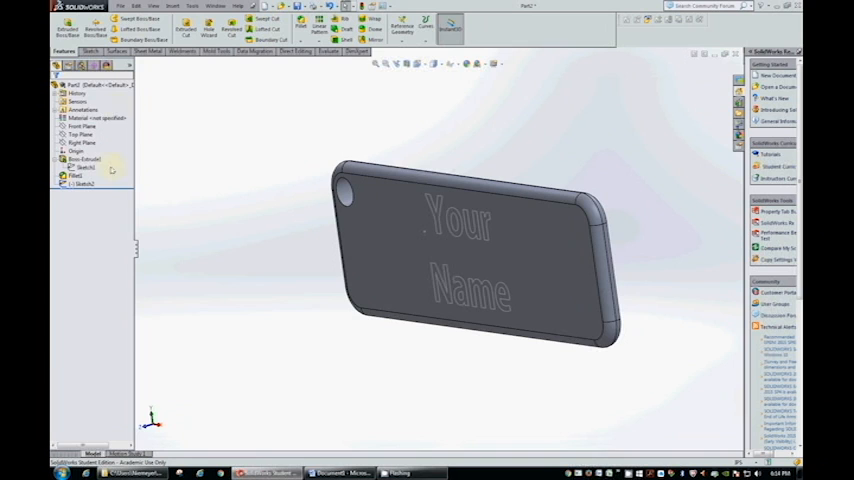
pyautogui.click(84, 184)
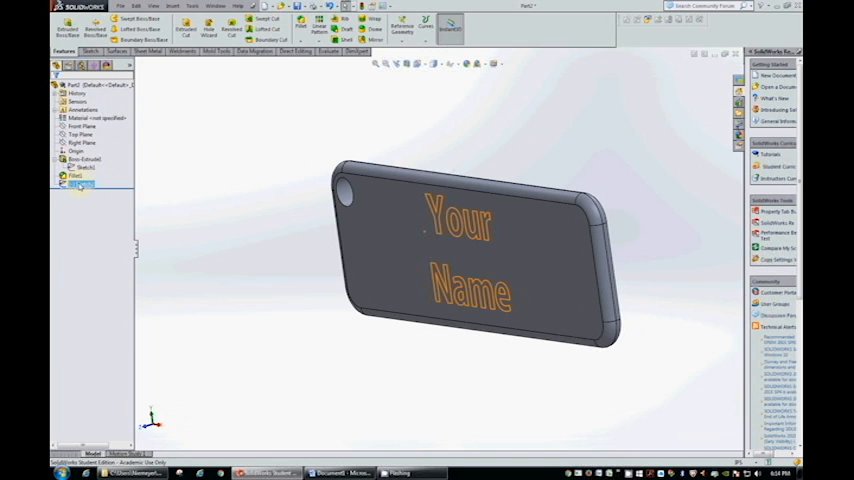
pyautogui.click(80, 184)
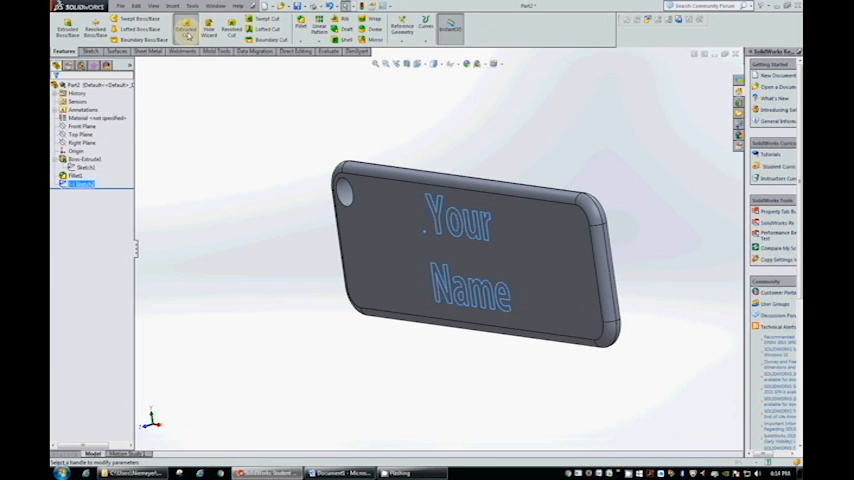
# Step: Start an Extruded Cut of the 'Your Name' lettering and set its depth into the fob face
pyautogui.click(186, 28)
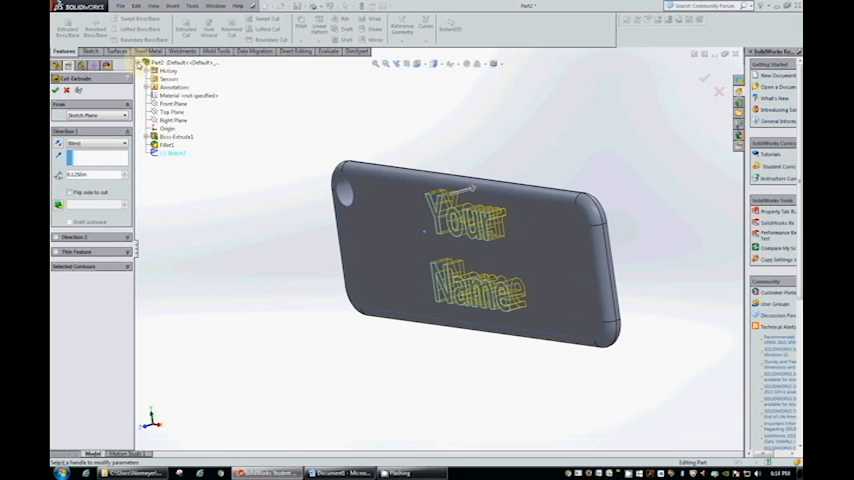
pyautogui.click(172, 104)
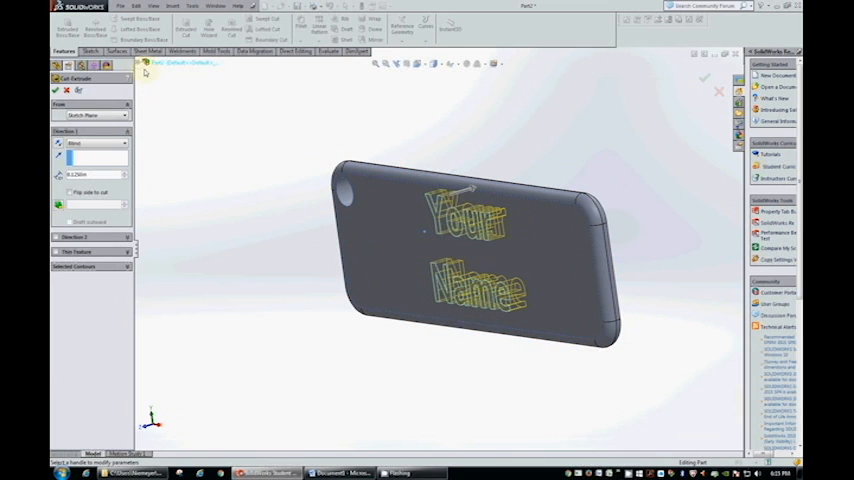
pyautogui.moveTo(652, 146)
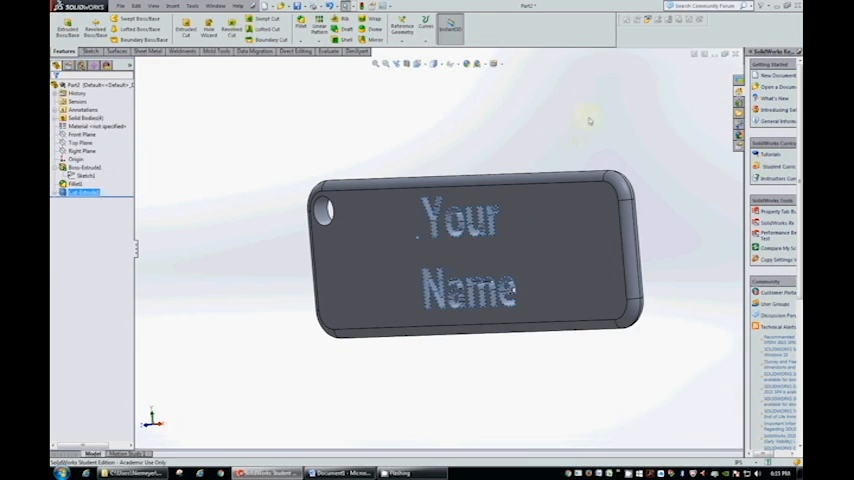
# Step: Orbit the fob to inspect the lettering from its back and another angle
pyautogui.moveTo(480, 250); pyautogui.dragTo(460, 270)
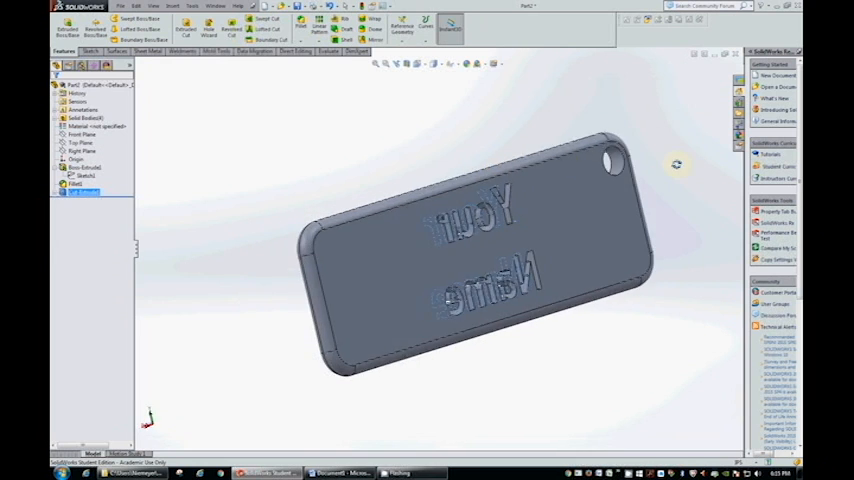
pyautogui.moveTo(500, 250); pyautogui.dragTo(400, 230)
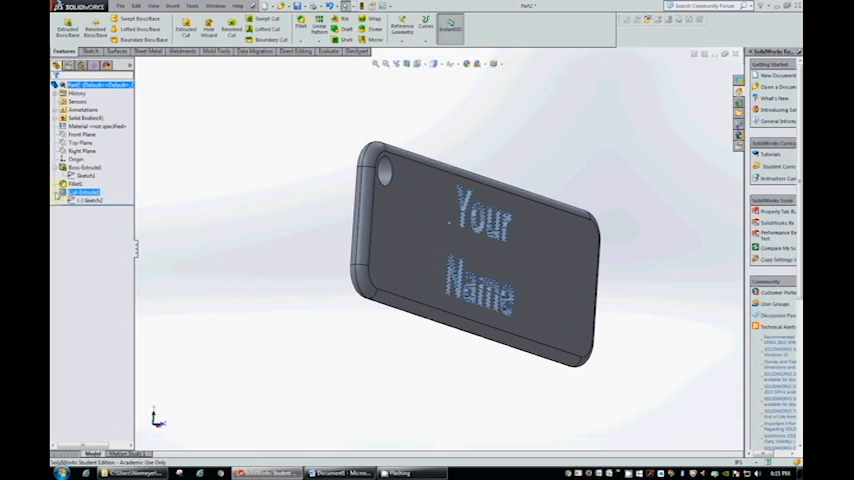
# Step: Bring up the edit options for the 'Your Name' text feature in the tree
pyautogui.click(84, 200)
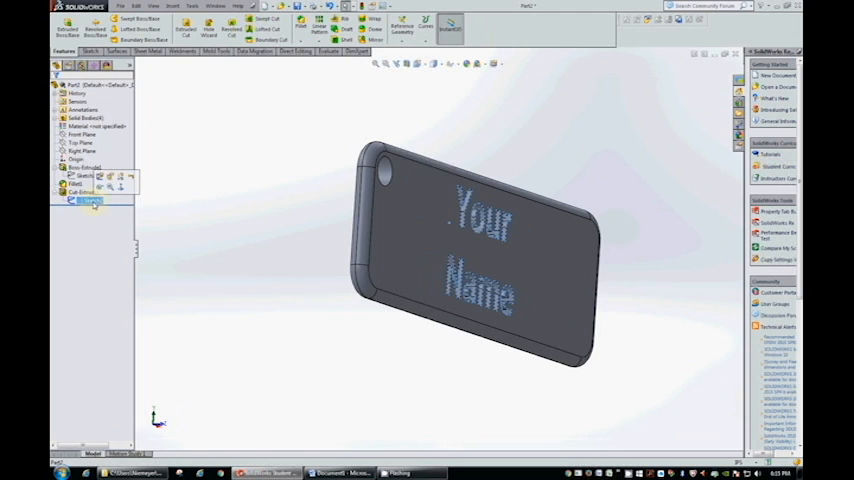
pyautogui.rightClick(82, 192)
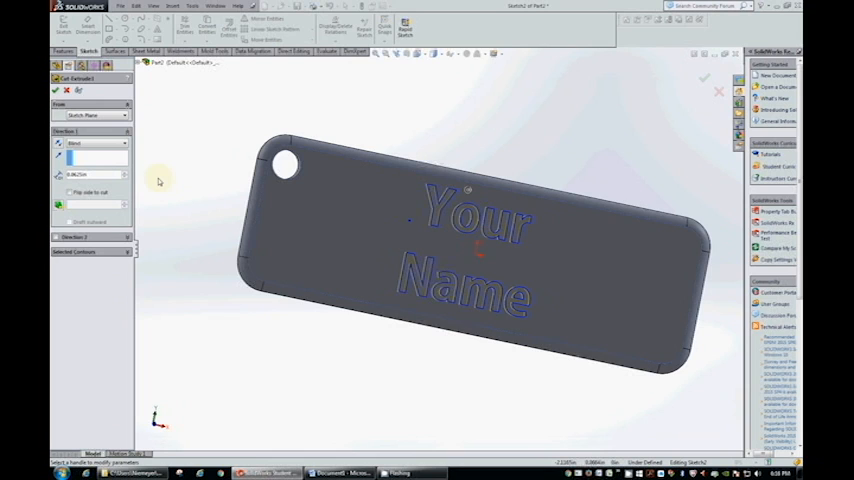
pyautogui.moveTo(470, 168)
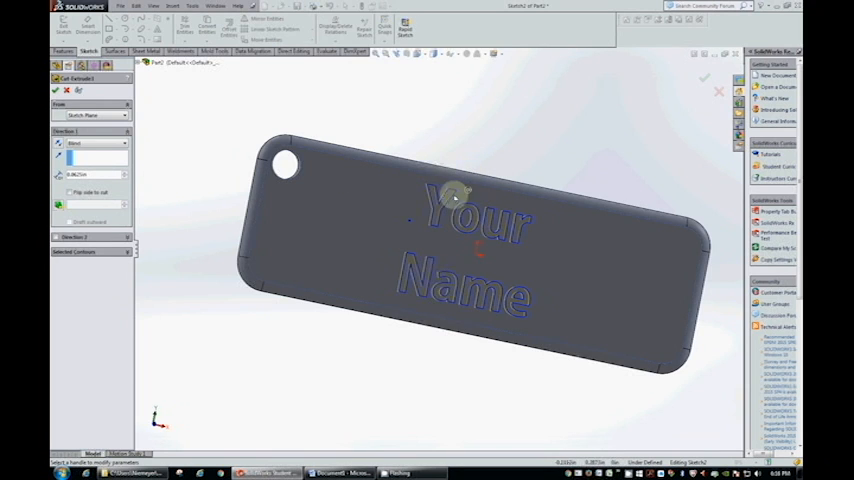
pyautogui.moveTo(704, 80)
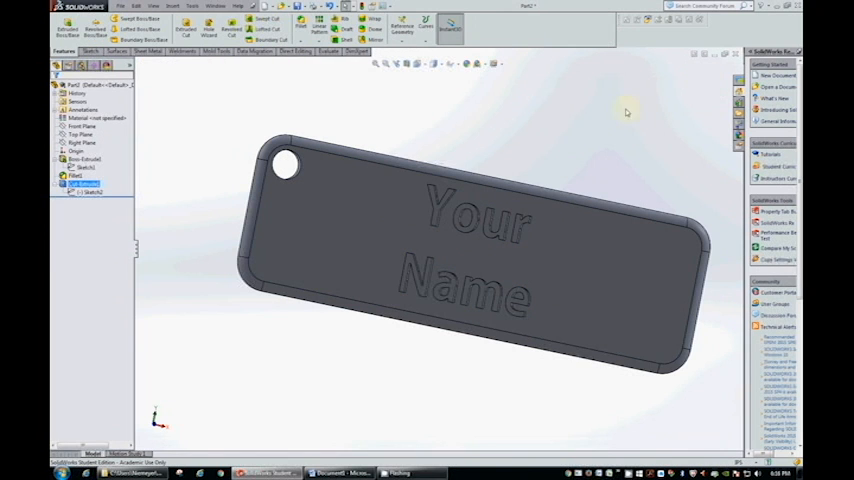
pyautogui.moveTo(620, 112); pyautogui.dragTo(584, 132)
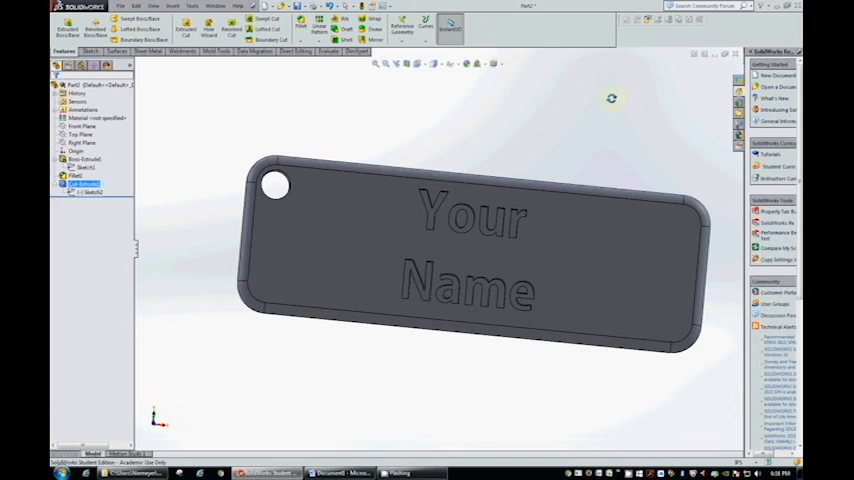
pyautogui.moveTo(484, 102)
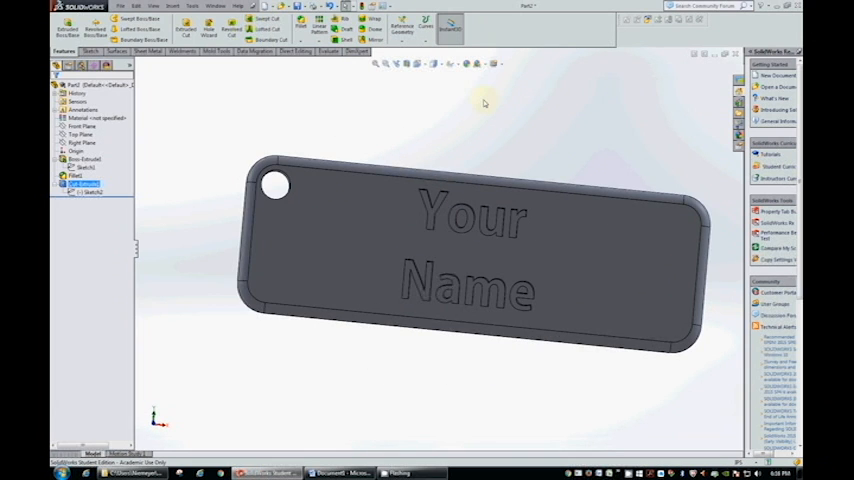
pyautogui.moveTo(420, 98)
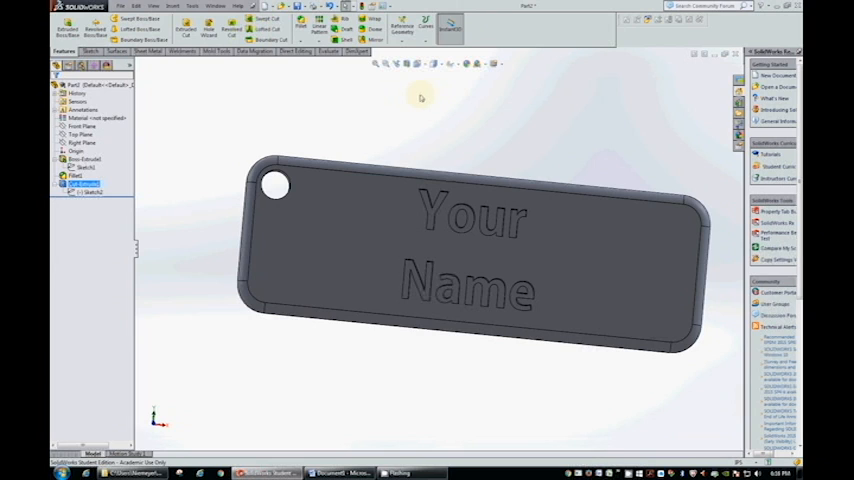
pyautogui.moveTo(316, 92)
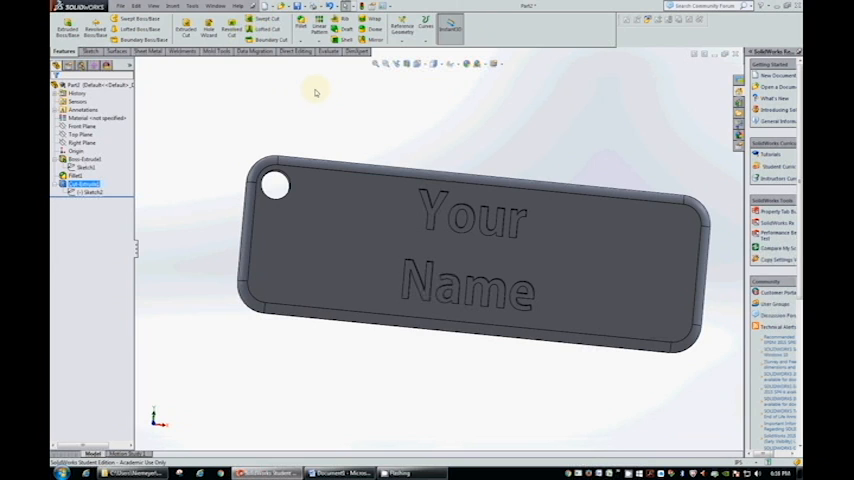
pyautogui.moveTo(306, 88)
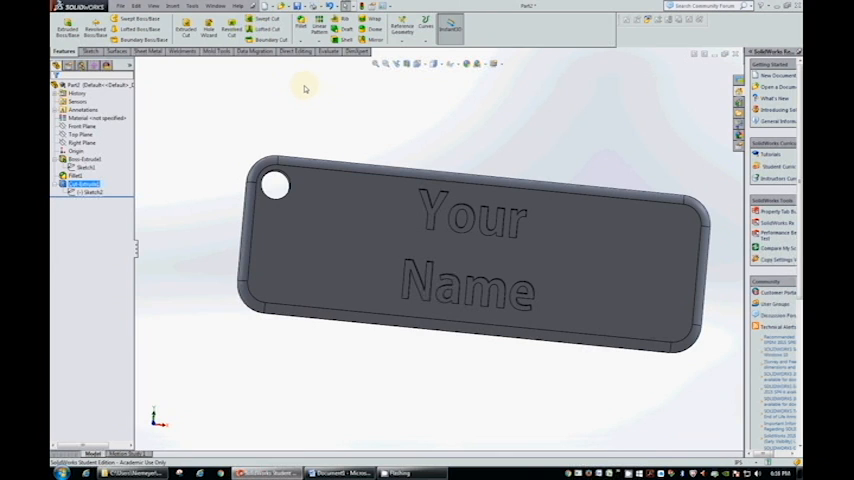
pyautogui.moveTo(300, 88)
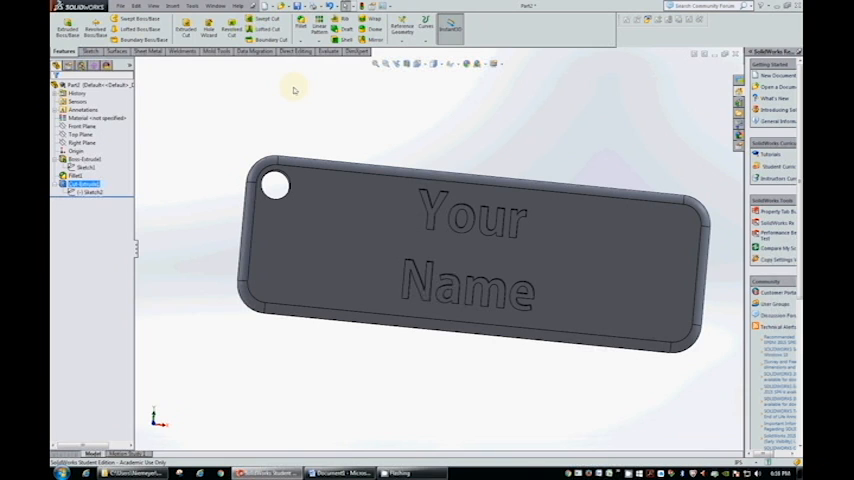
# Step: Save the engraved keychain fob as its own named part file
pyautogui.click(272, 20)
pyautogui.write('Keychain Fob Your Name')
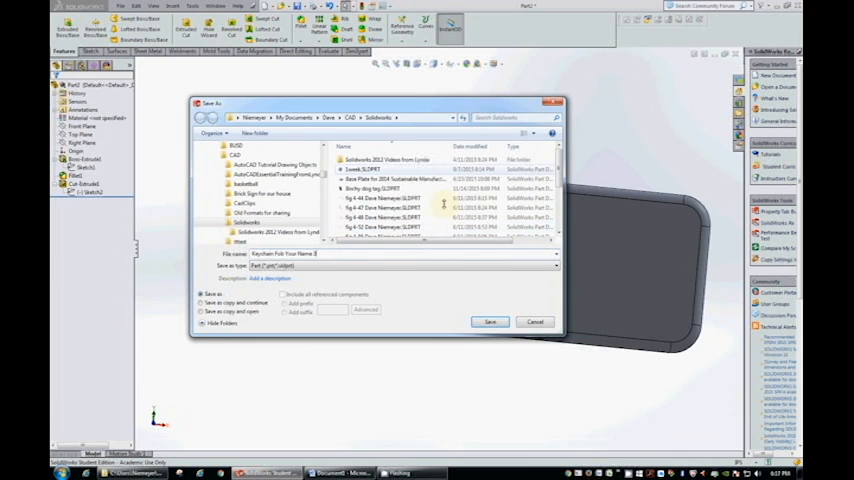
pyautogui.click(488, 320)
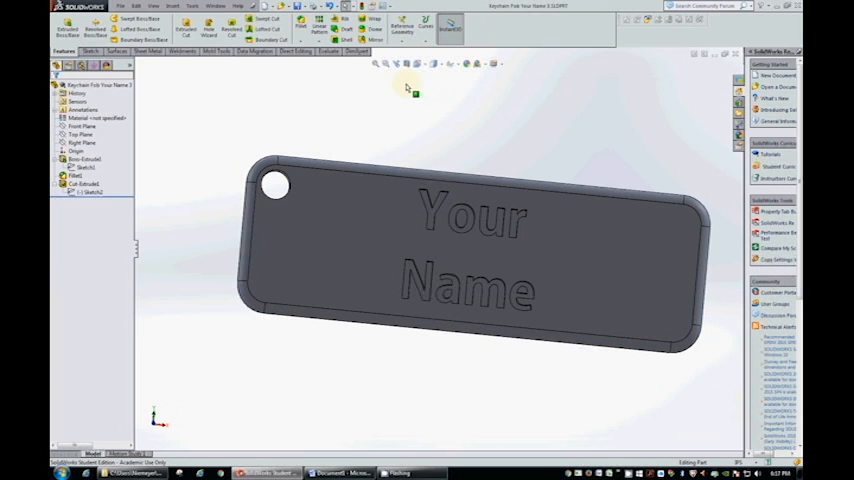
pyautogui.moveTo(372, 116)
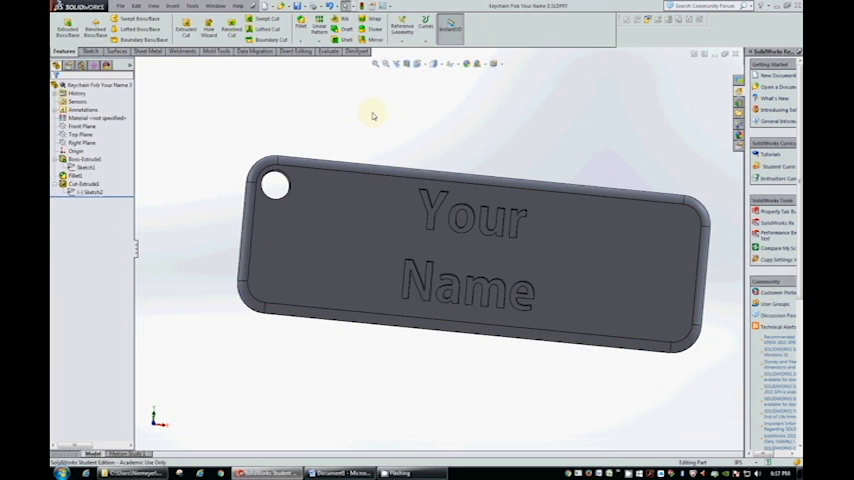
pyautogui.moveTo(396, 132)
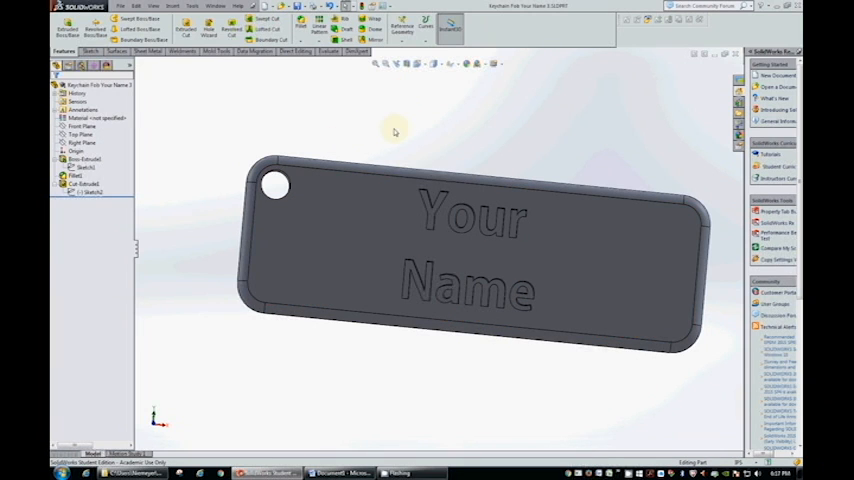
pyautogui.moveTo(408, 130)
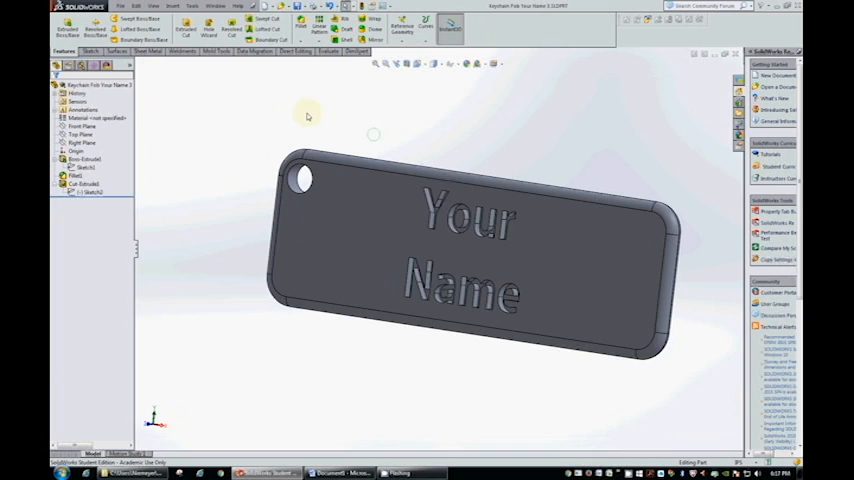
pyautogui.moveTo(230, 120)
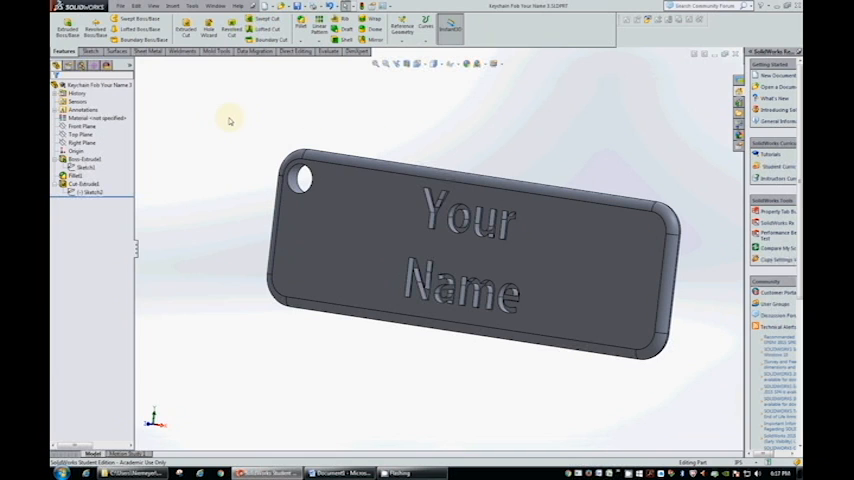
pyautogui.moveTo(304, 78)
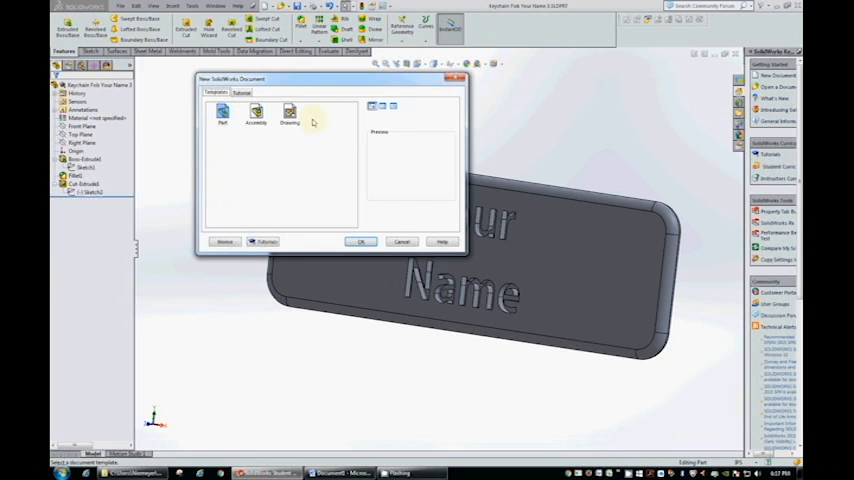
# Step: Create a new blank Part from the New SolidWorks Document dialog
pyautogui.click(360, 240)
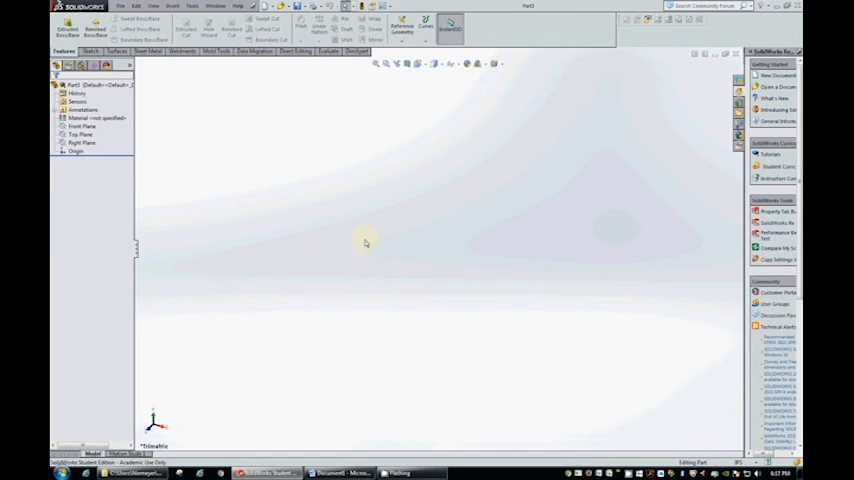
pyautogui.moveTo(234, 190)
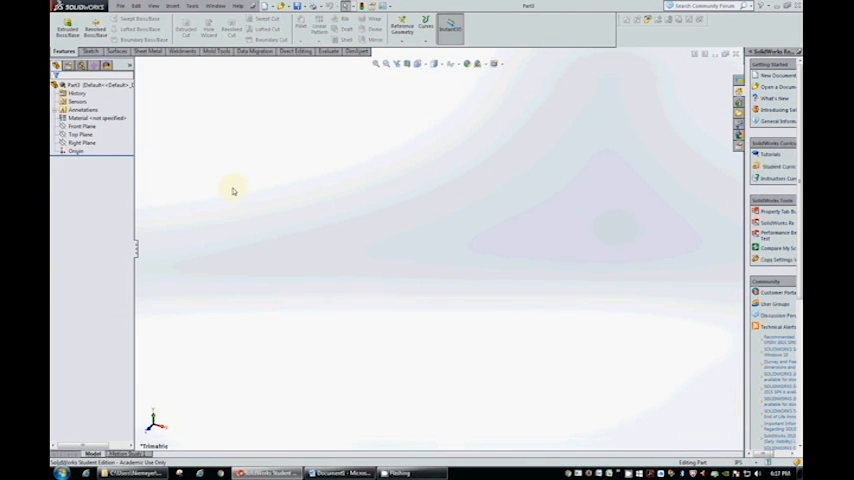
pyautogui.moveTo(198, 166)
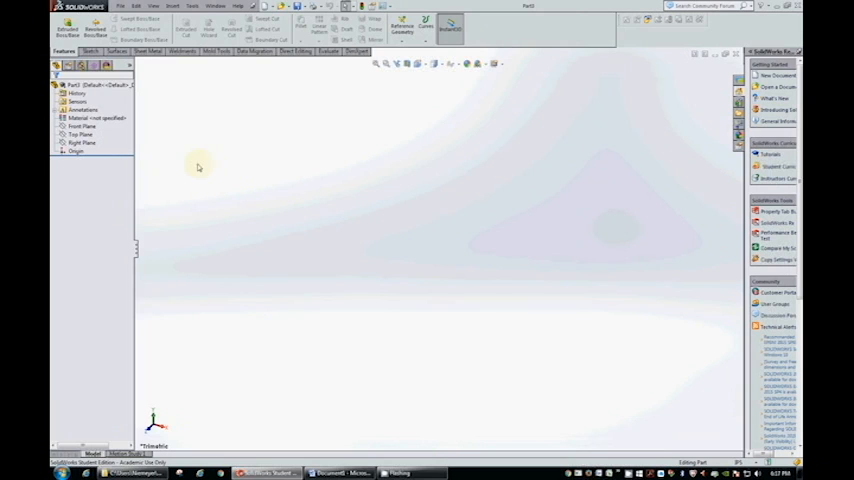
pyautogui.moveTo(230, 132)
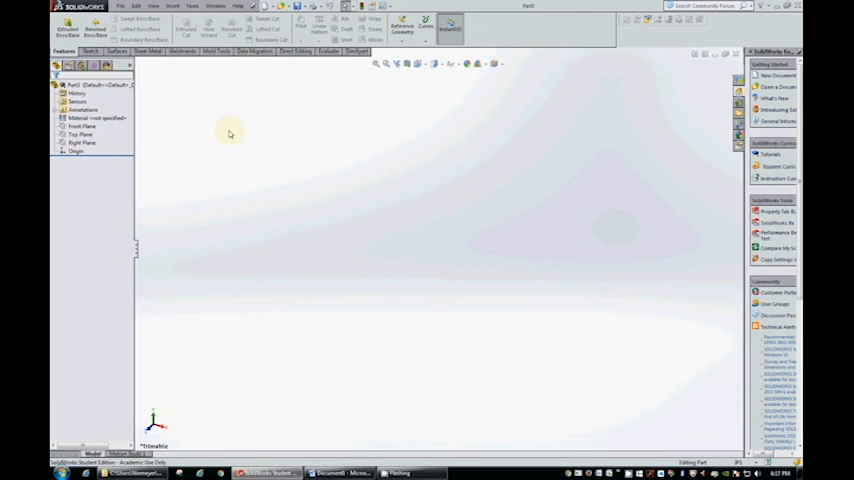
pyautogui.moveTo(256, 144)
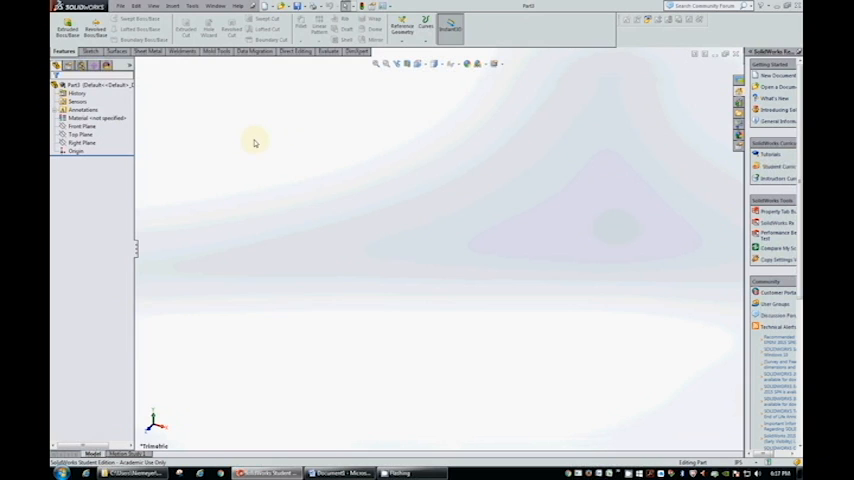
pyautogui.moveTo(260, 138)
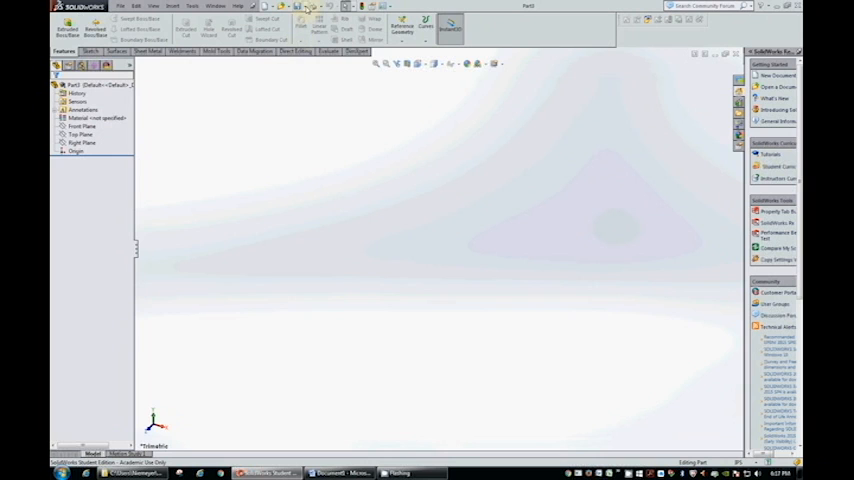
# Step: Save the empty part under its own keychain fob file name
pyautogui.click(288, 20)
pyautogui.write('Keychain')
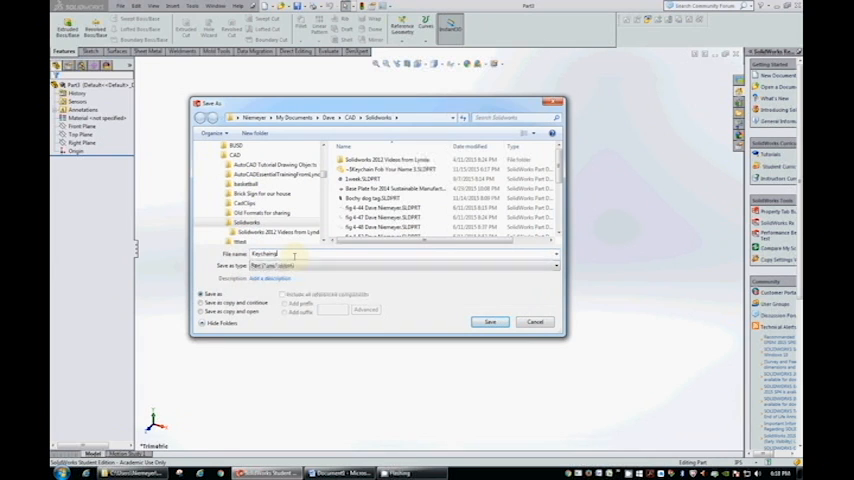
pyautogui.click(290, 252)
pyautogui.write(' Fob Your Name')
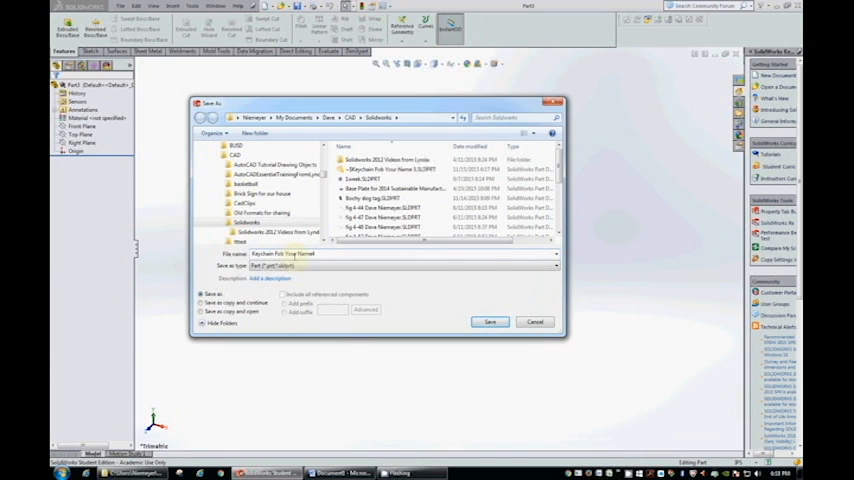
pyautogui.click(488, 320)
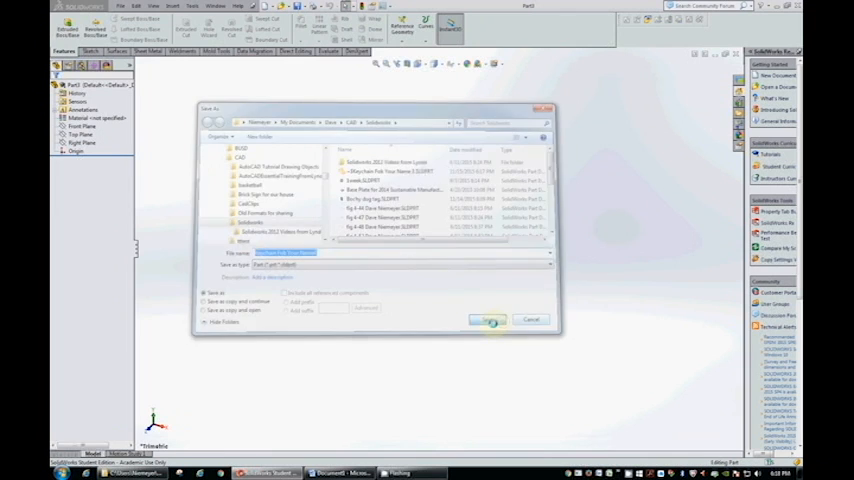
pyautogui.click(488, 320)
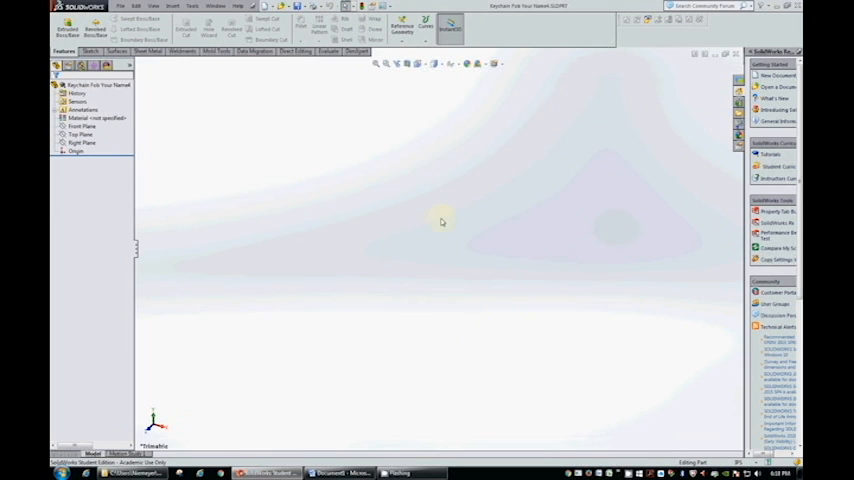